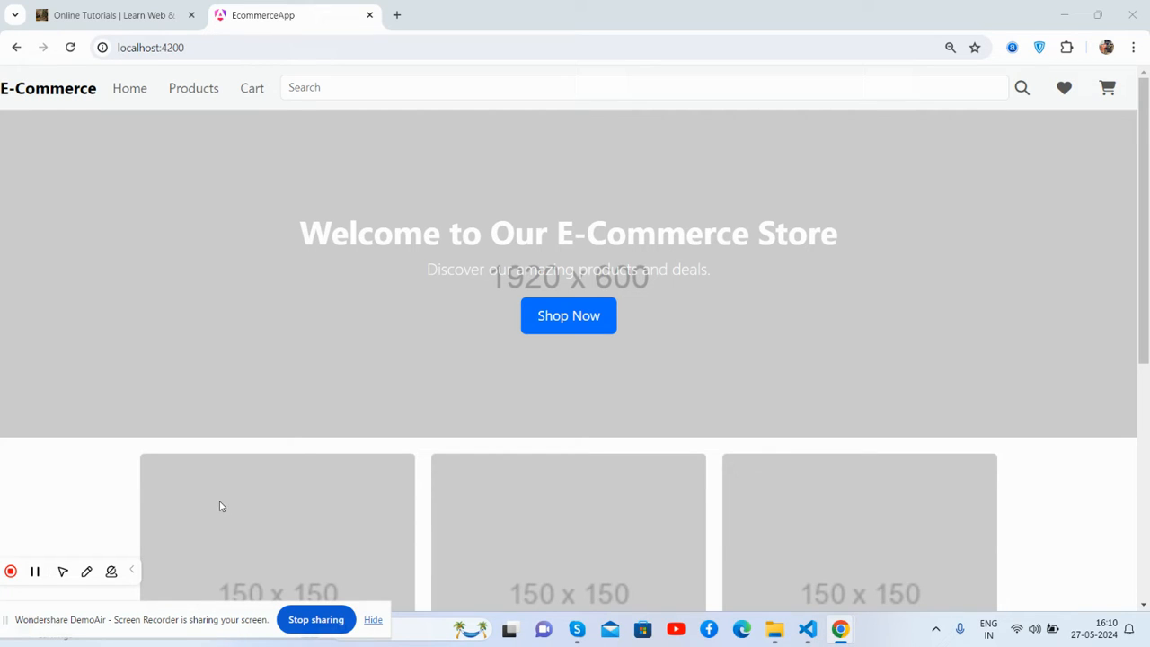
pyautogui.moveTo(252, 372)
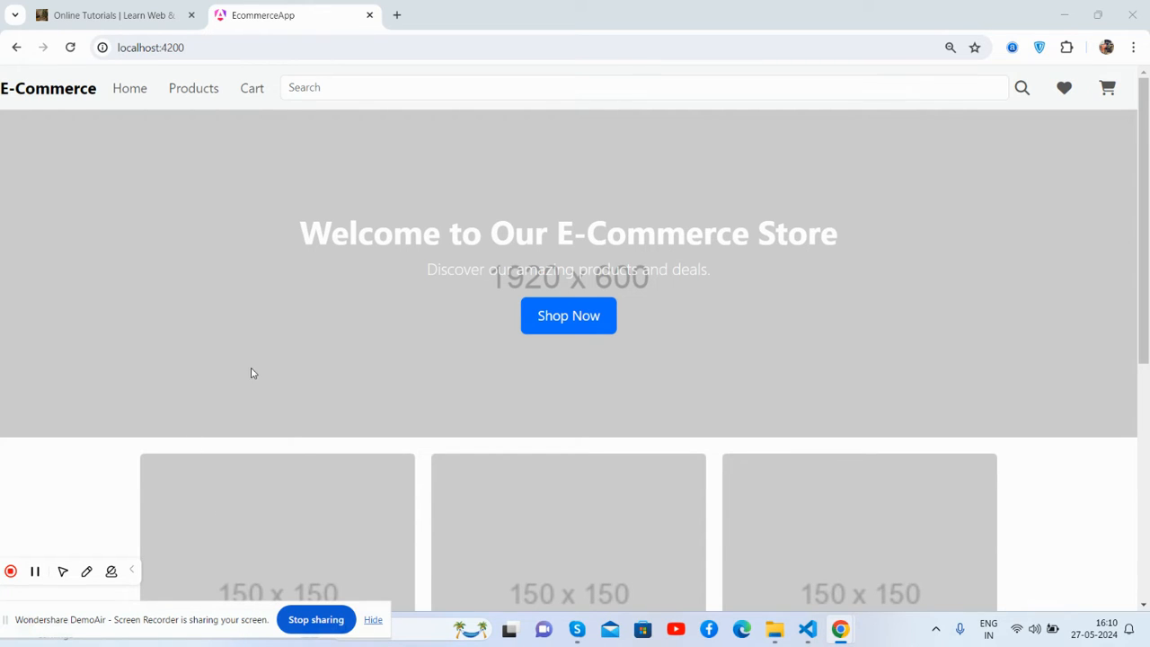
# Browse the desktop store: scroll the home page, view the cart and Product 1 details, then return home
pyautogui.scroll(-3)
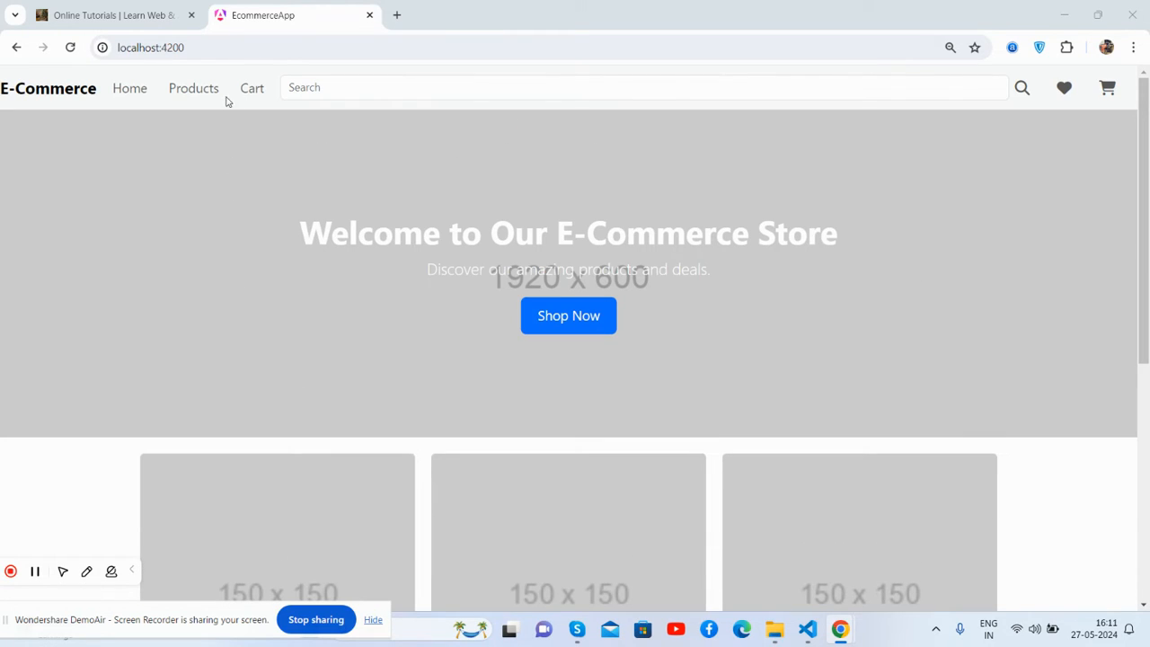
pyautogui.moveTo(751, 230)
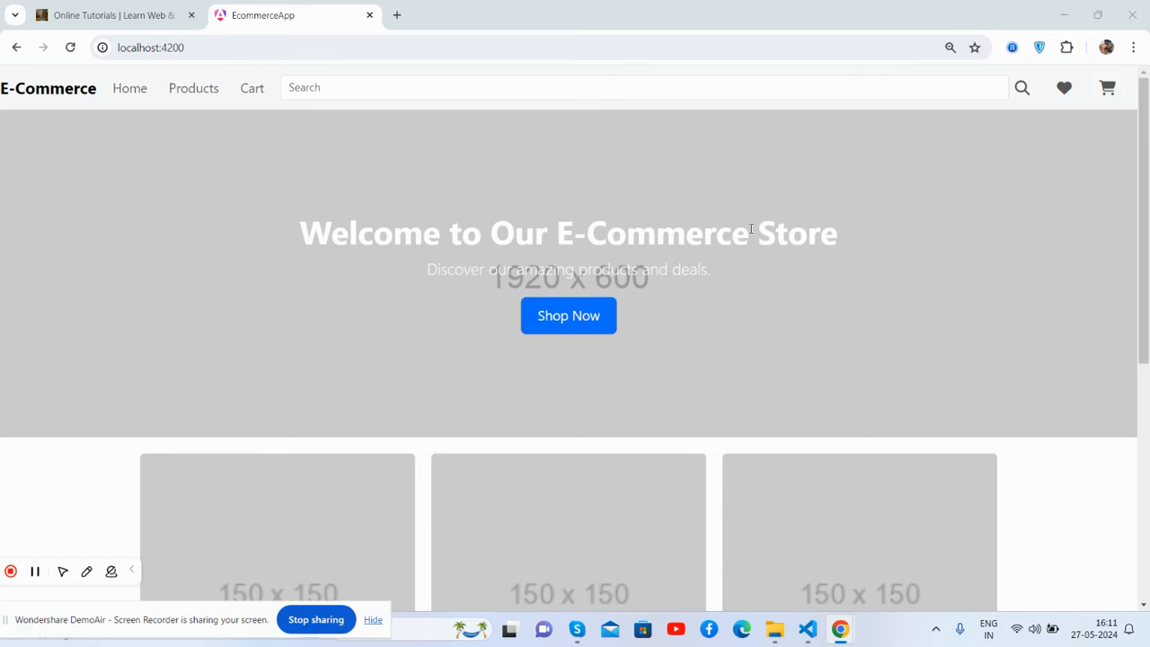
pyautogui.scroll(-3)
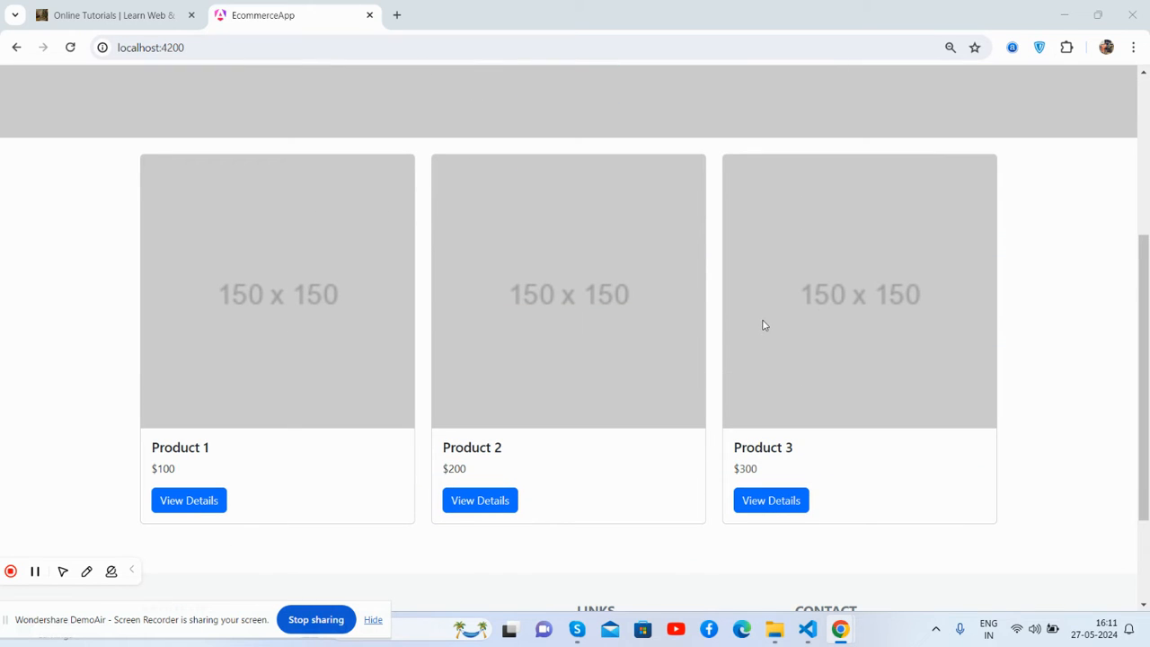
pyautogui.scroll(-3)
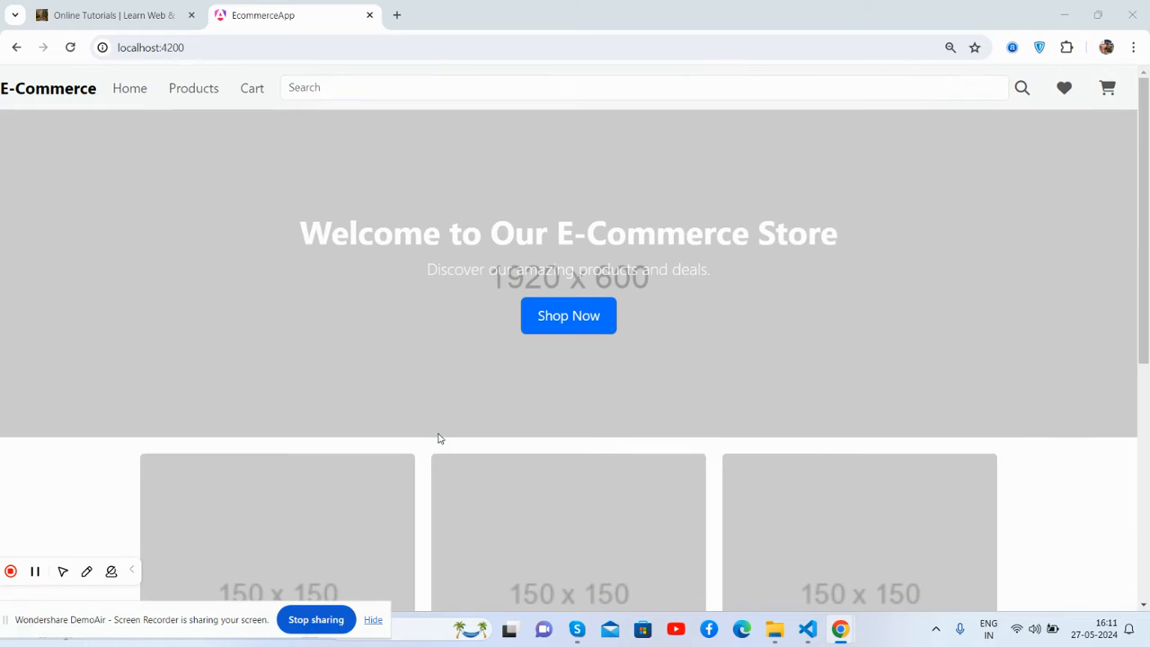
pyautogui.click(251, 86)
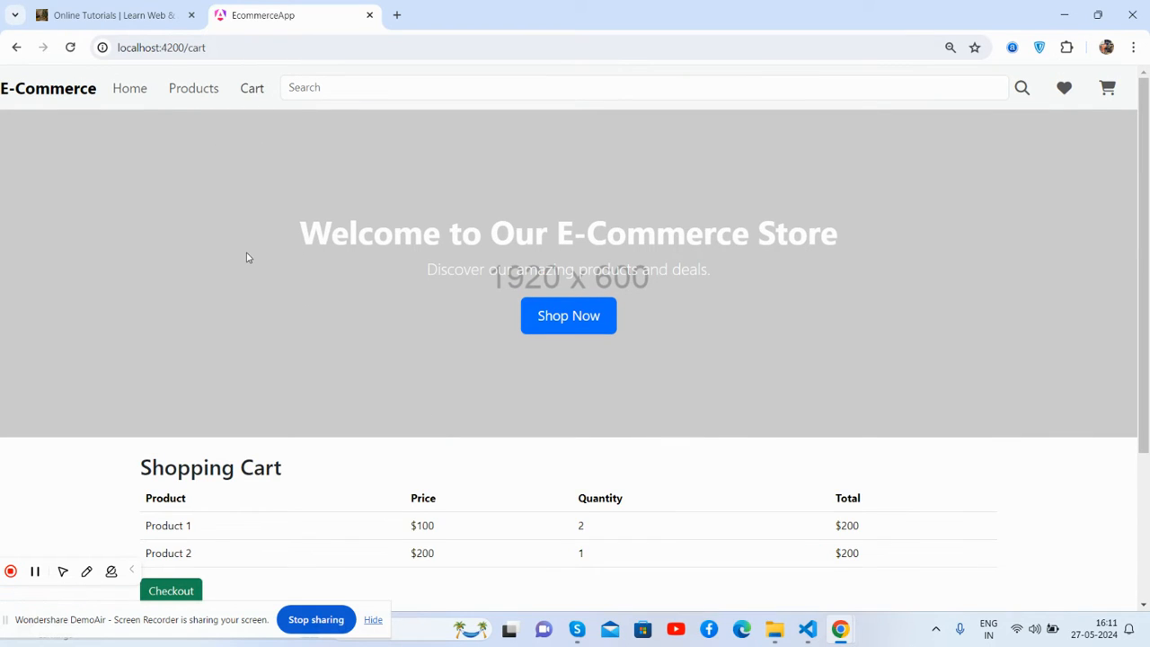
pyautogui.scroll(-3)
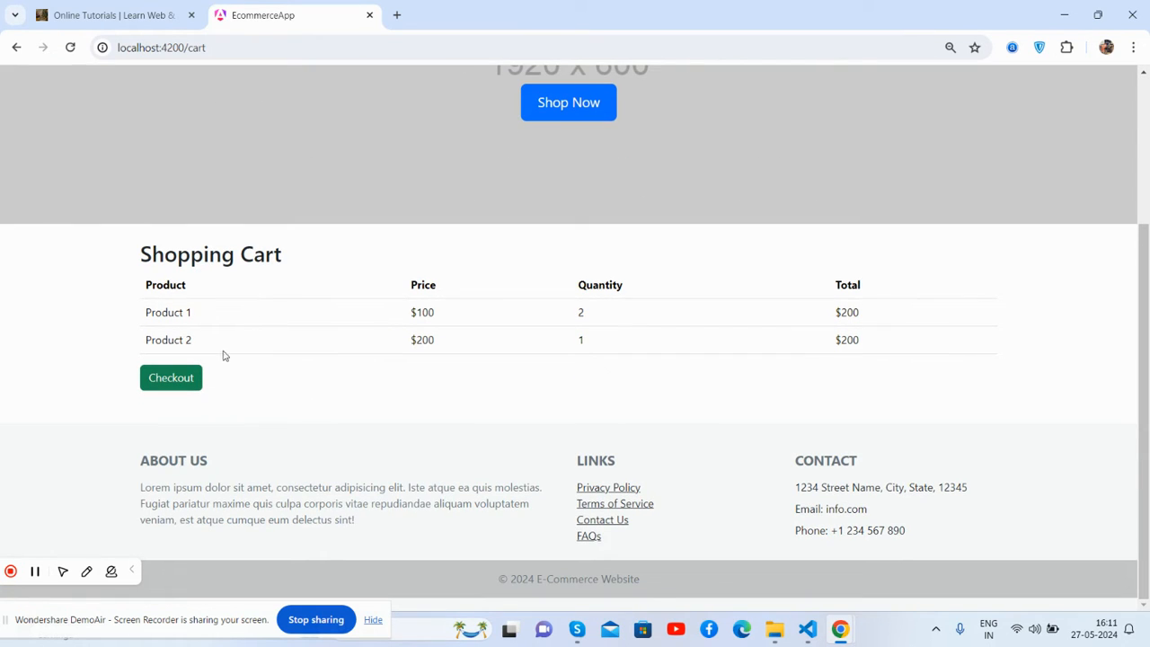
pyautogui.click(171, 378)
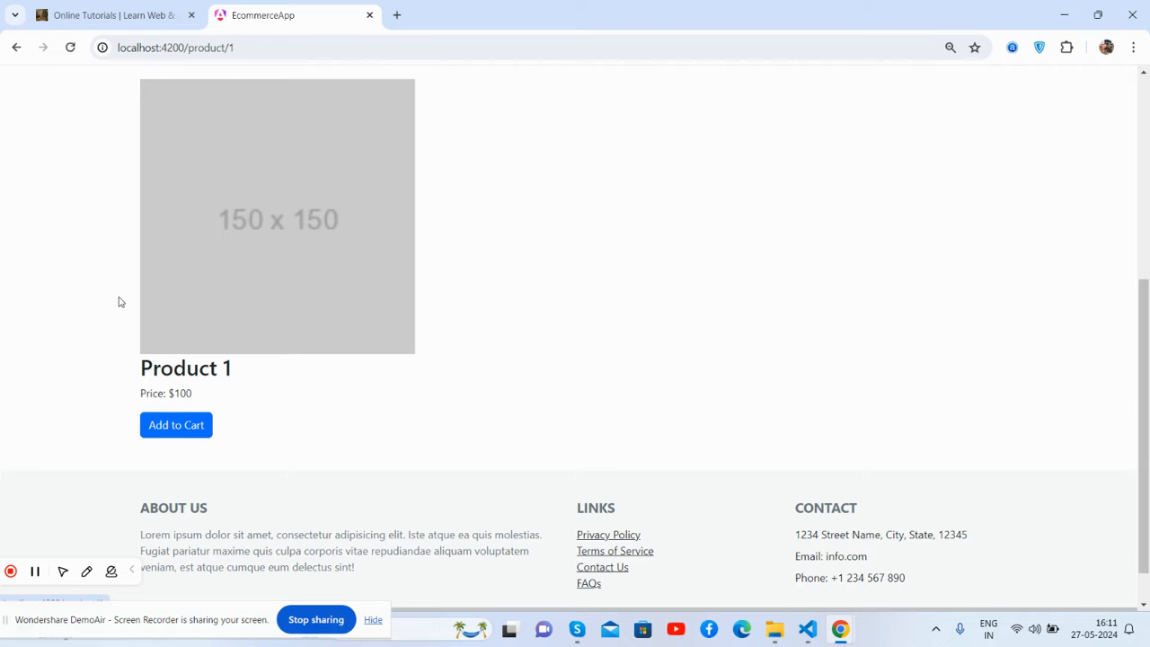
pyautogui.scroll(-3)
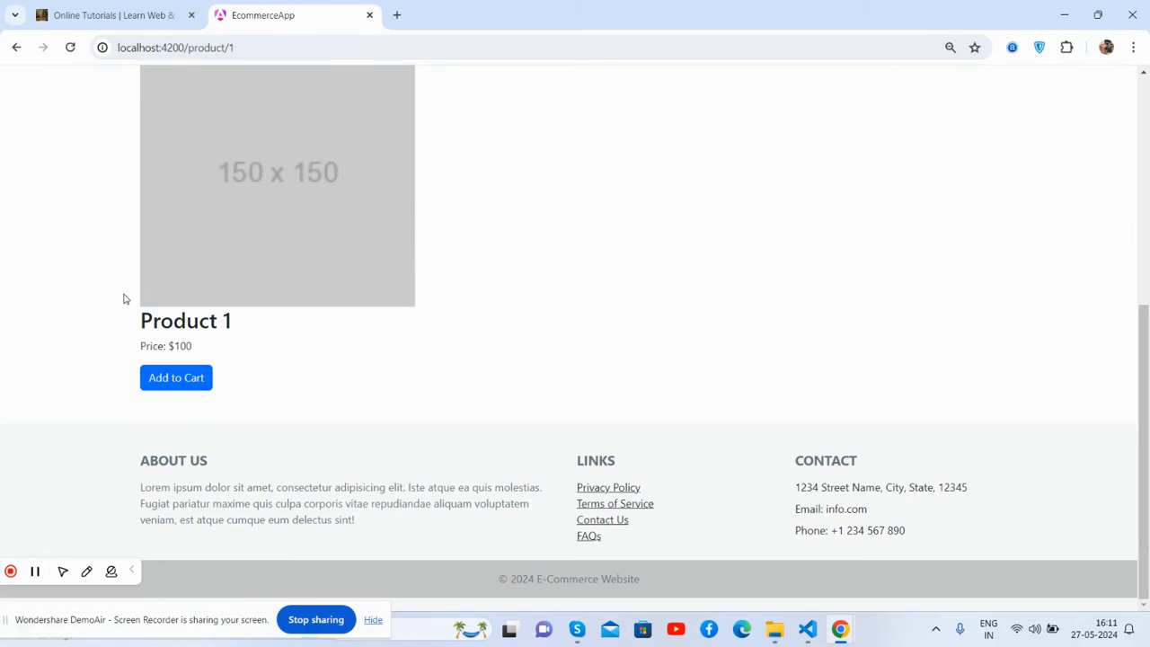
pyautogui.scroll(3)
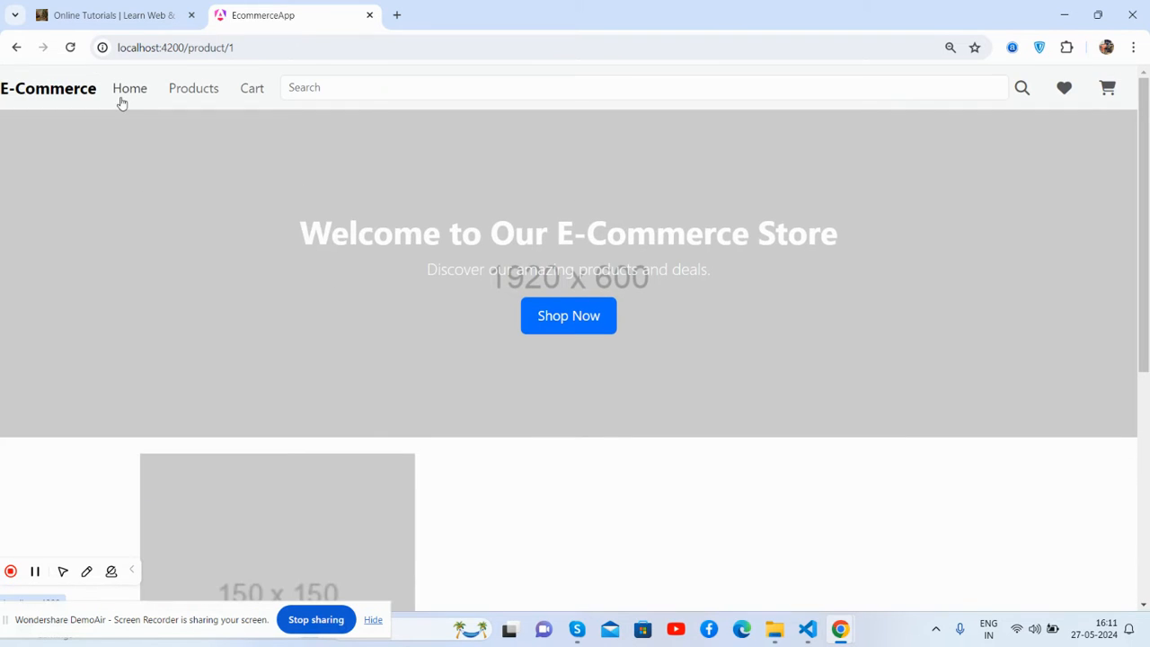
pyautogui.click(130, 88)
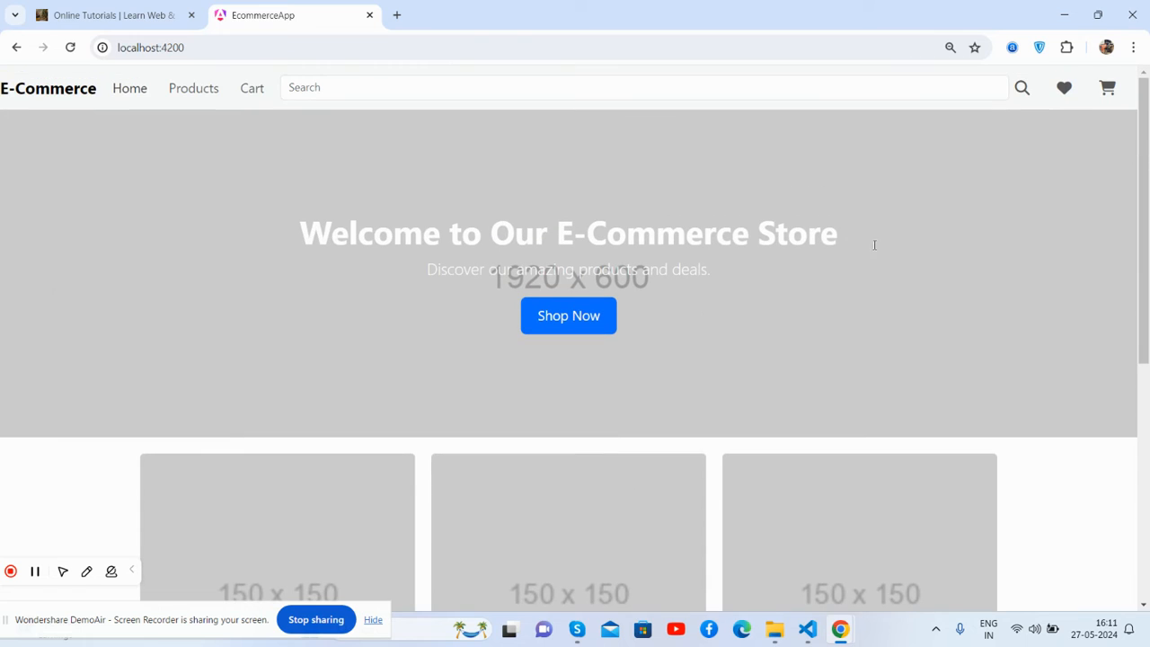
# Emulate an iPhone 14 Pro Max in DevTools and go through the mobile cart to the checkout page
pyautogui.rightClick(873, 244)
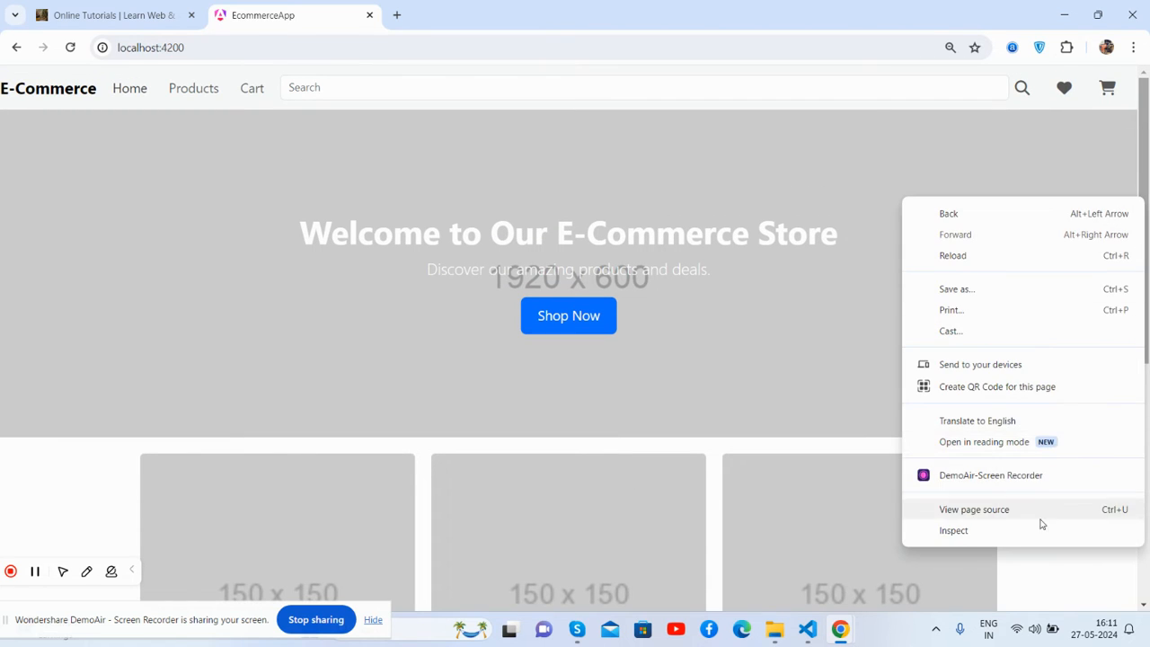
pyautogui.click(953, 530)
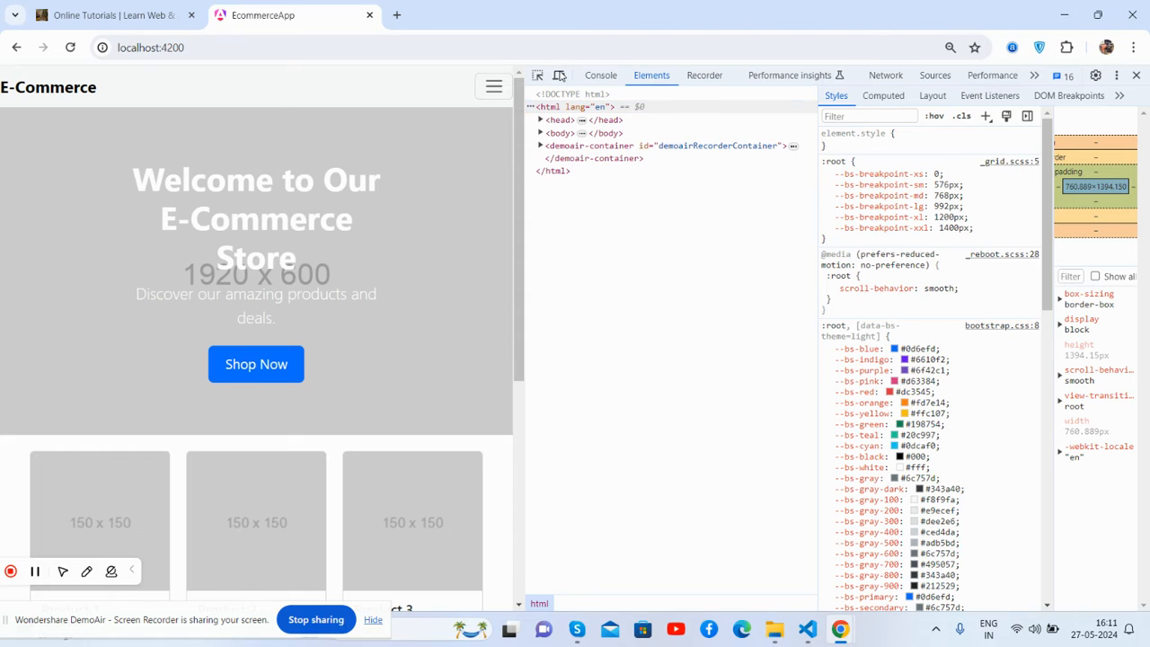
pyautogui.click(559, 76)
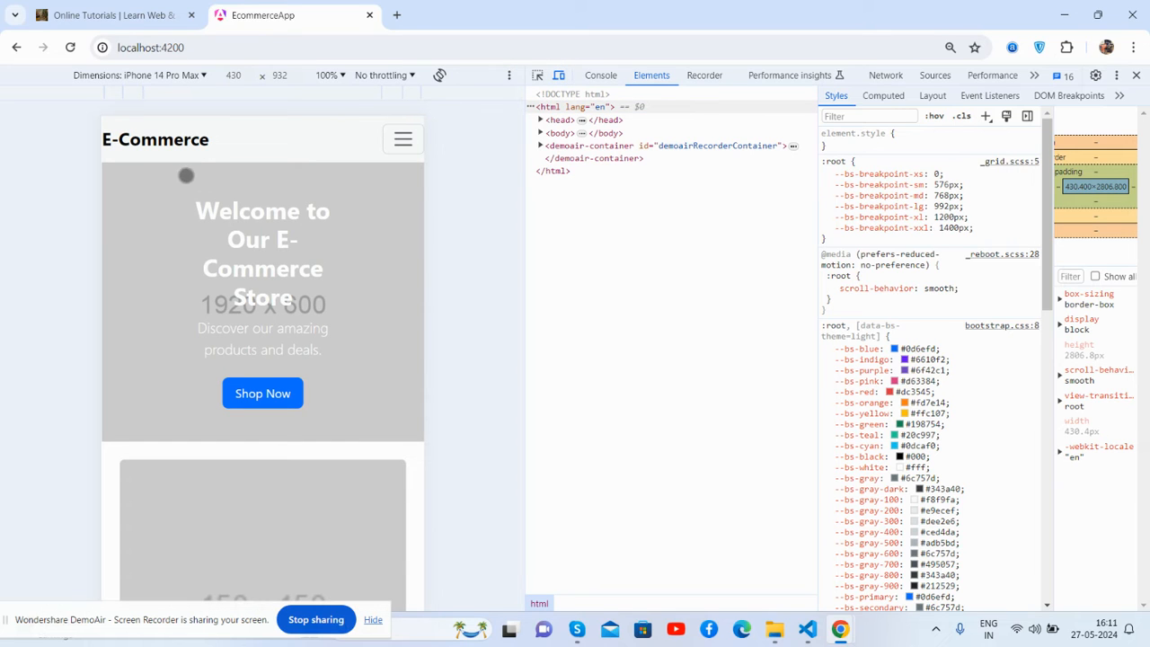
pyautogui.scroll(-3)
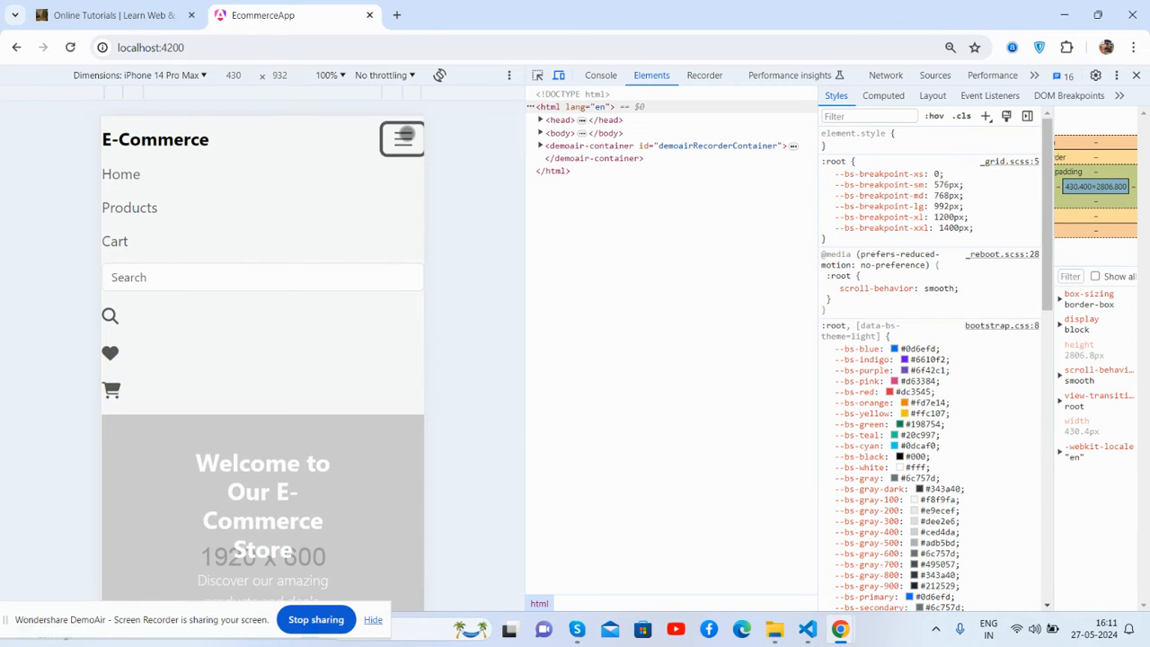
pyautogui.moveTo(223, 207)
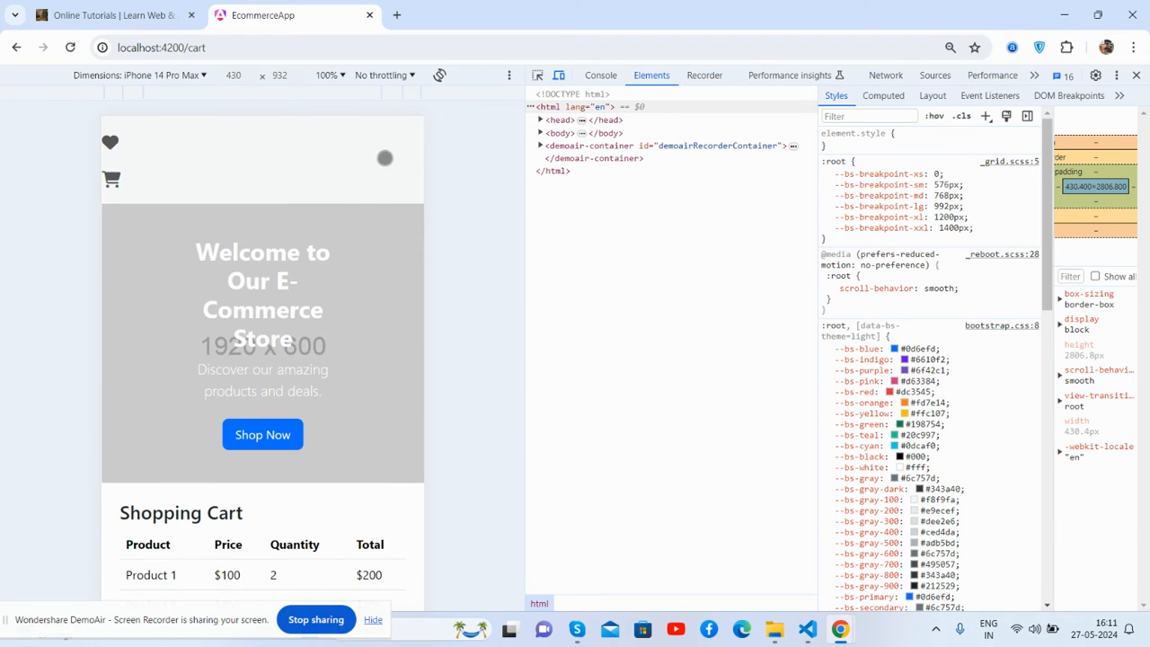
pyautogui.scroll(-3)
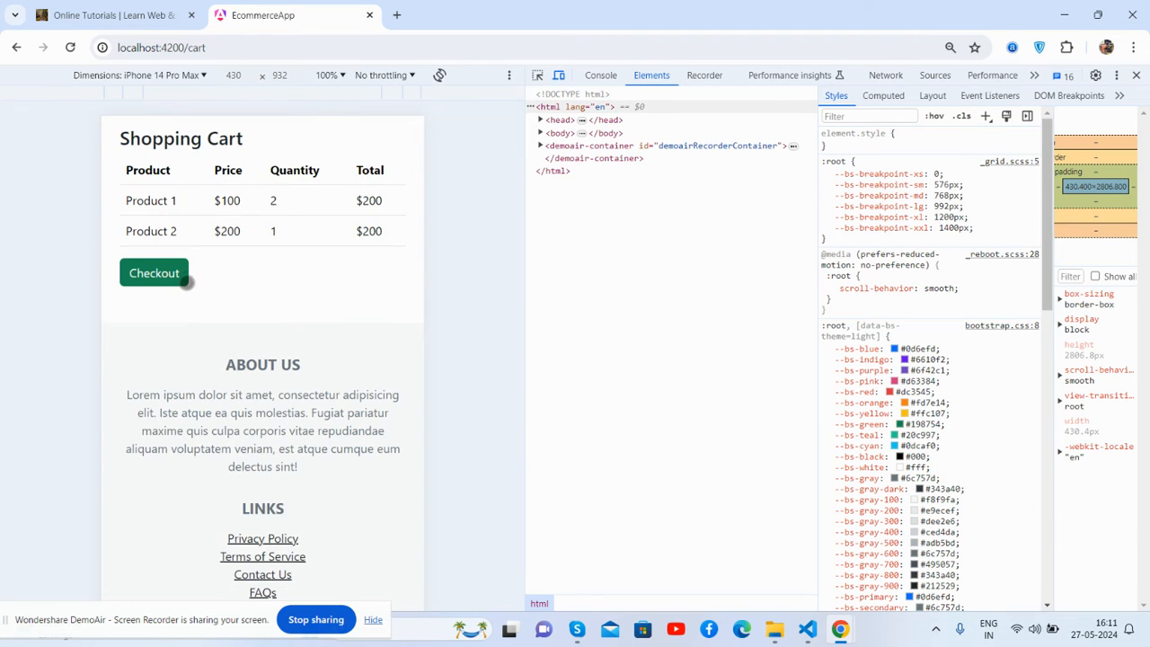
pyautogui.click(154, 273)
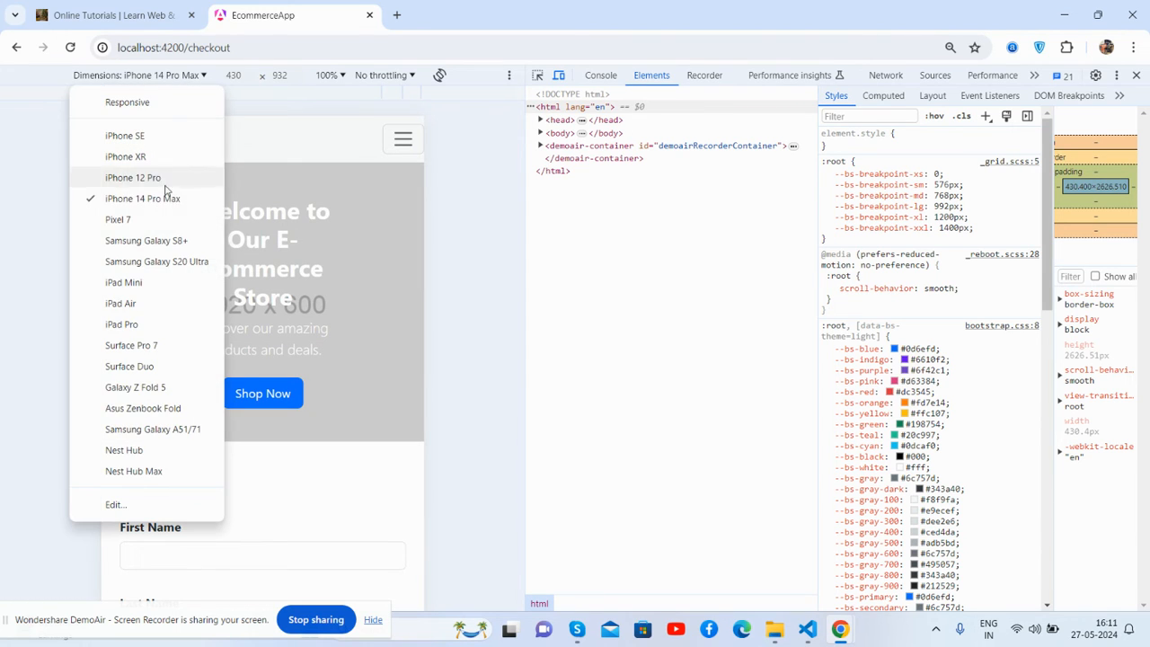
# Preview the store on an iPad Pro screen, then leave DevTools for the full desktop home page
pyautogui.click(123, 323)
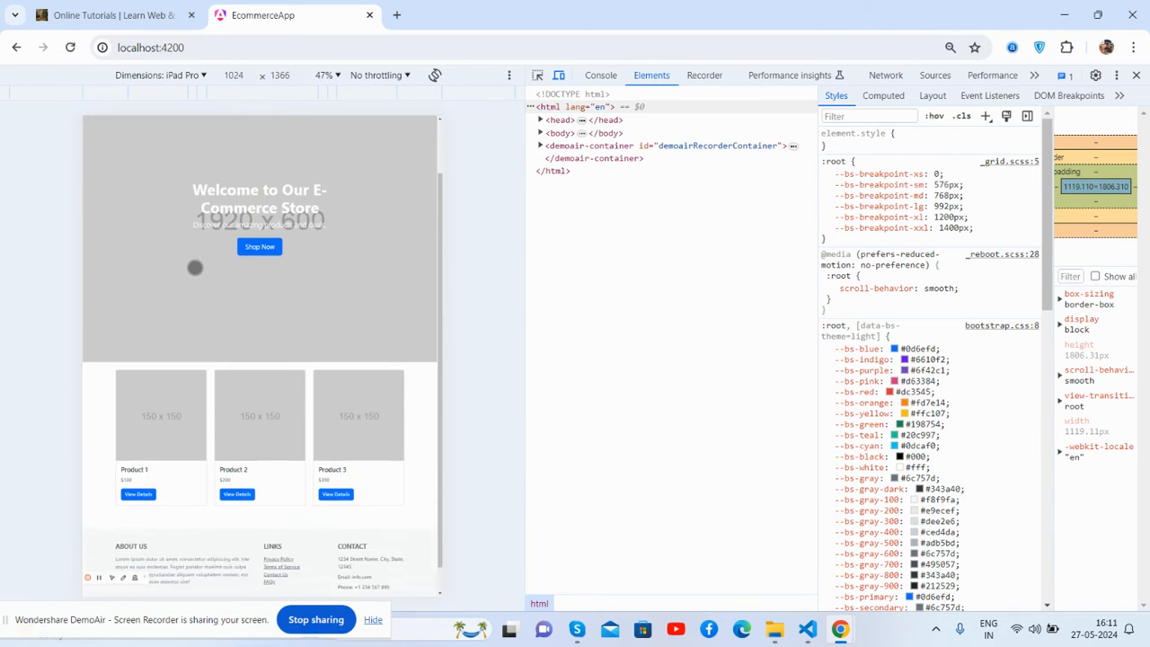
pyautogui.click(176, 75)
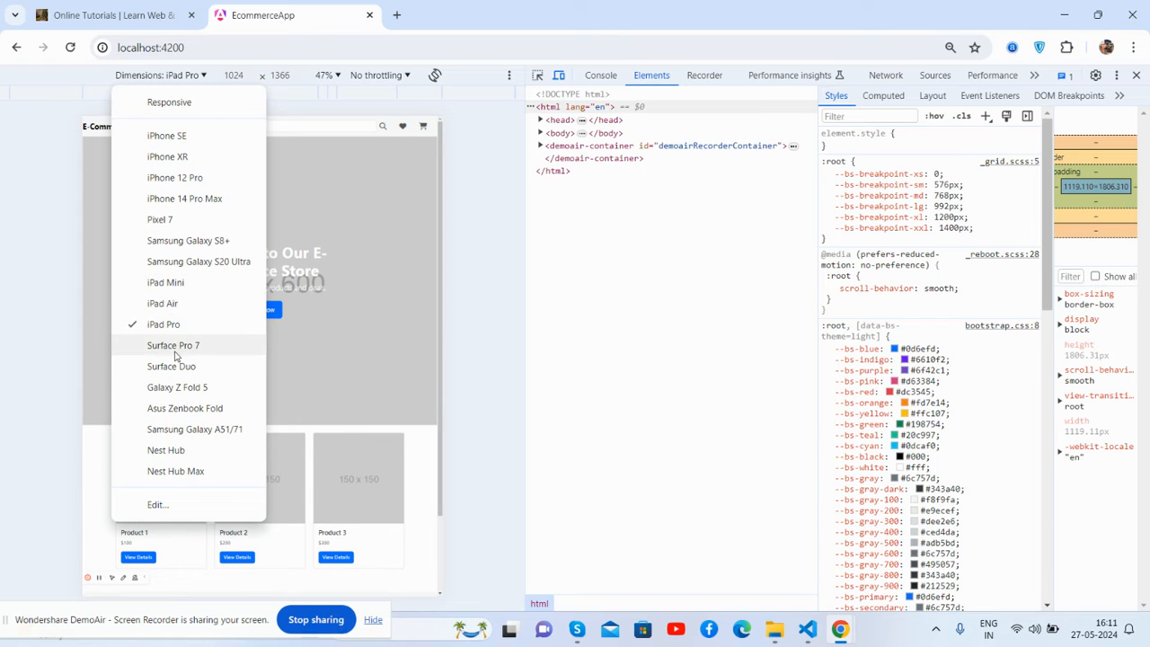
pyautogui.click(171, 367)
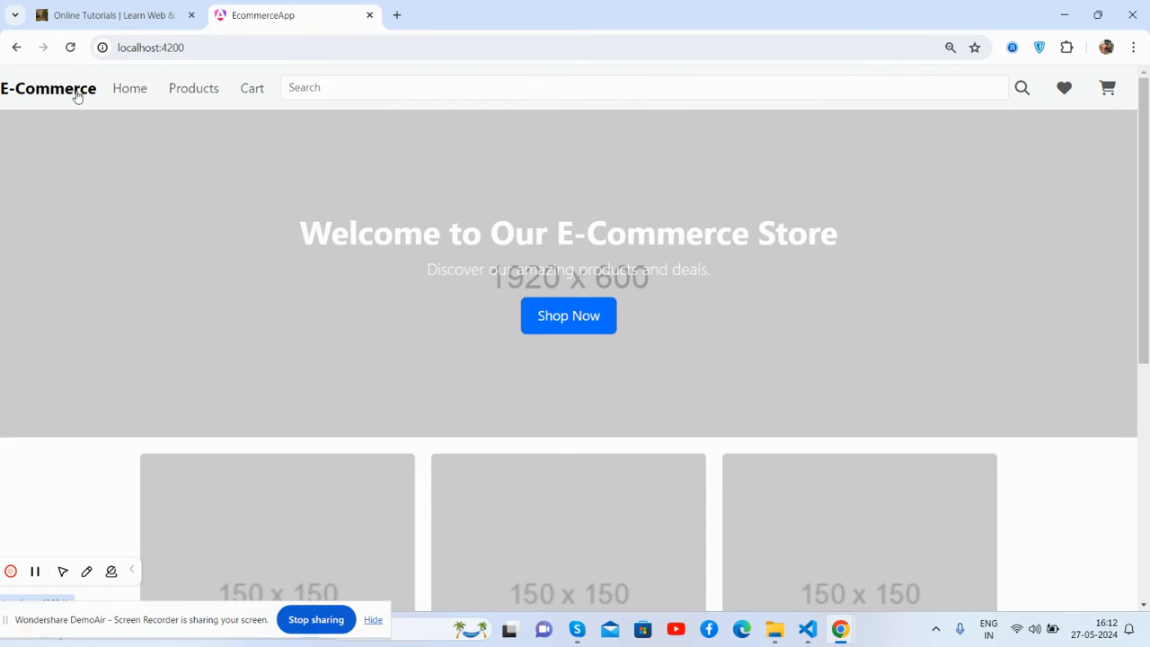
# View the desktop cart page, then switch to VS Code with angular.json showing
pyautogui.click(129, 87)
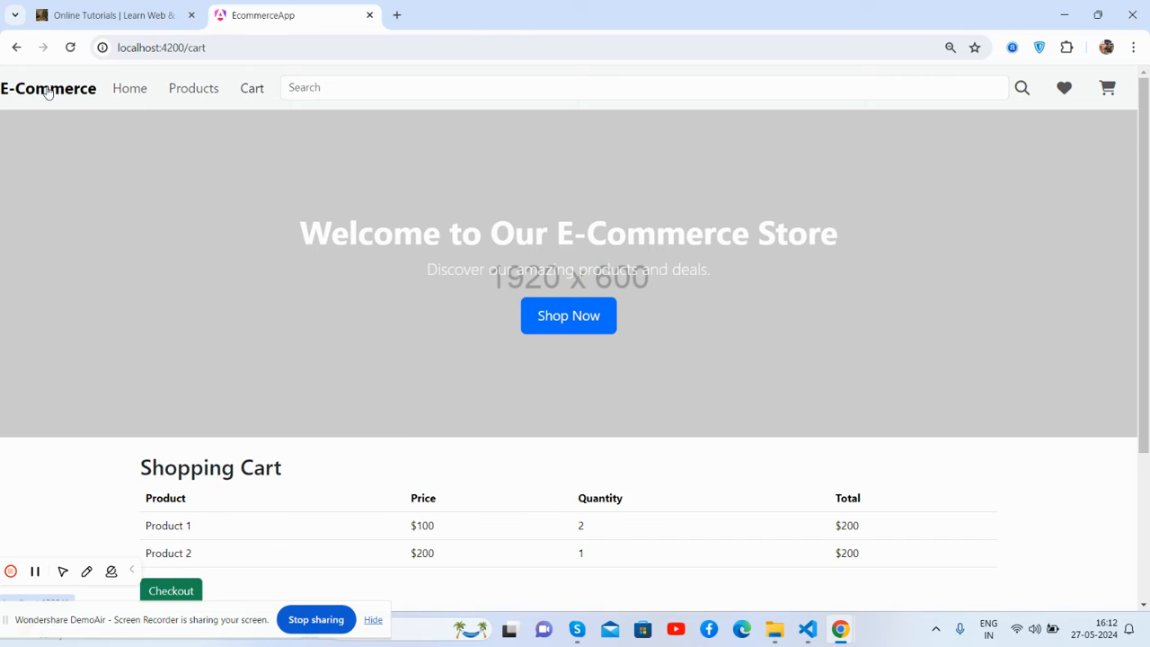
pyautogui.click(194, 88)
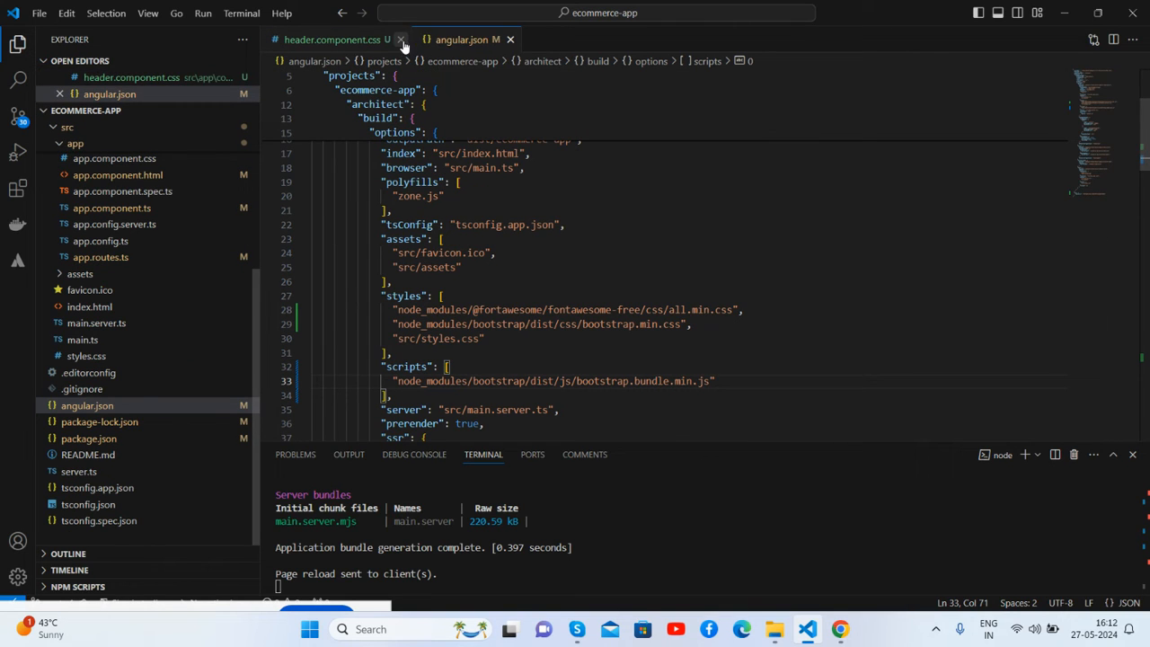
# Navigate src/app/components/header in the Explorer and show header.component.html's navbar markup
pyautogui.click(403, 39)
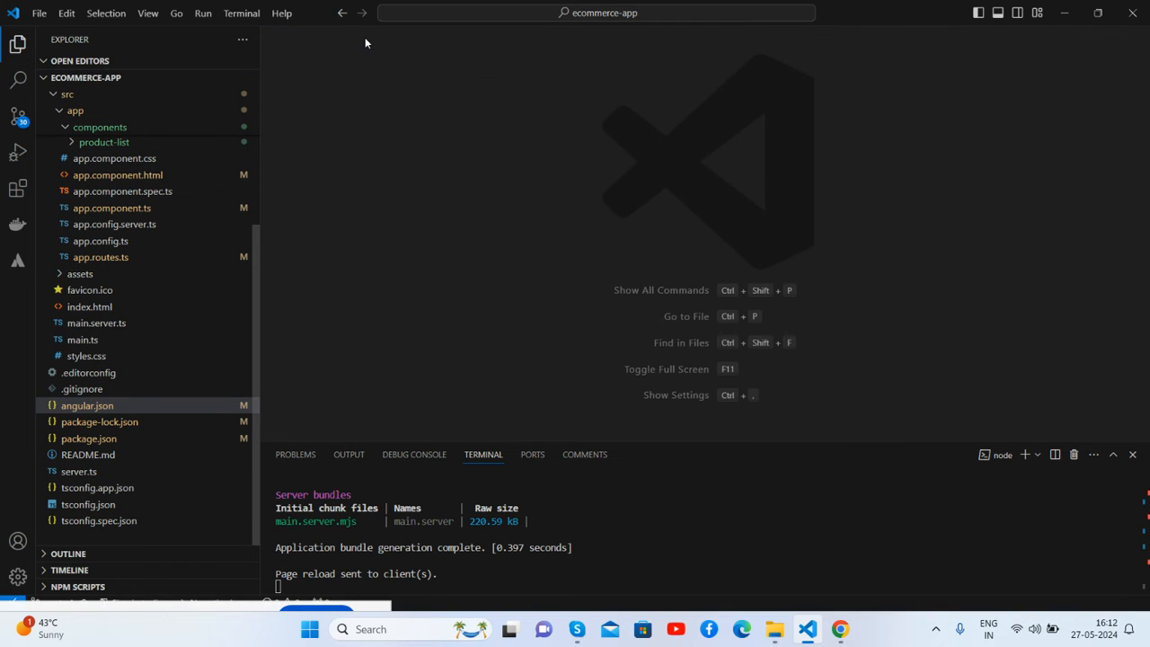
pyautogui.click(72, 110)
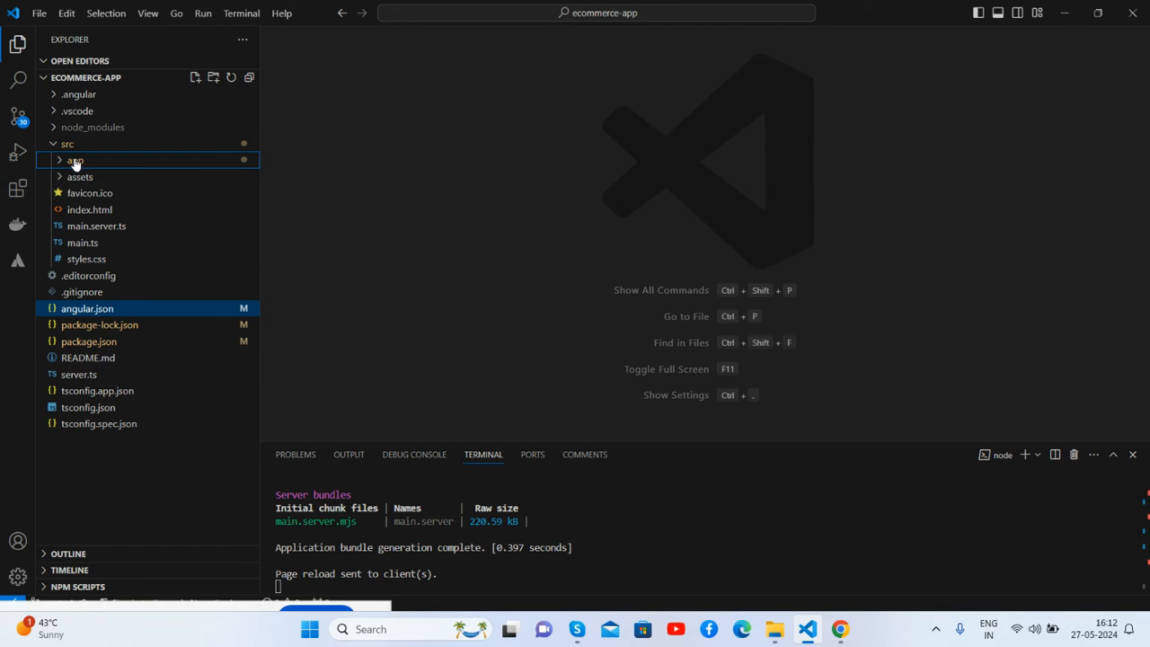
pyautogui.click(74, 160)
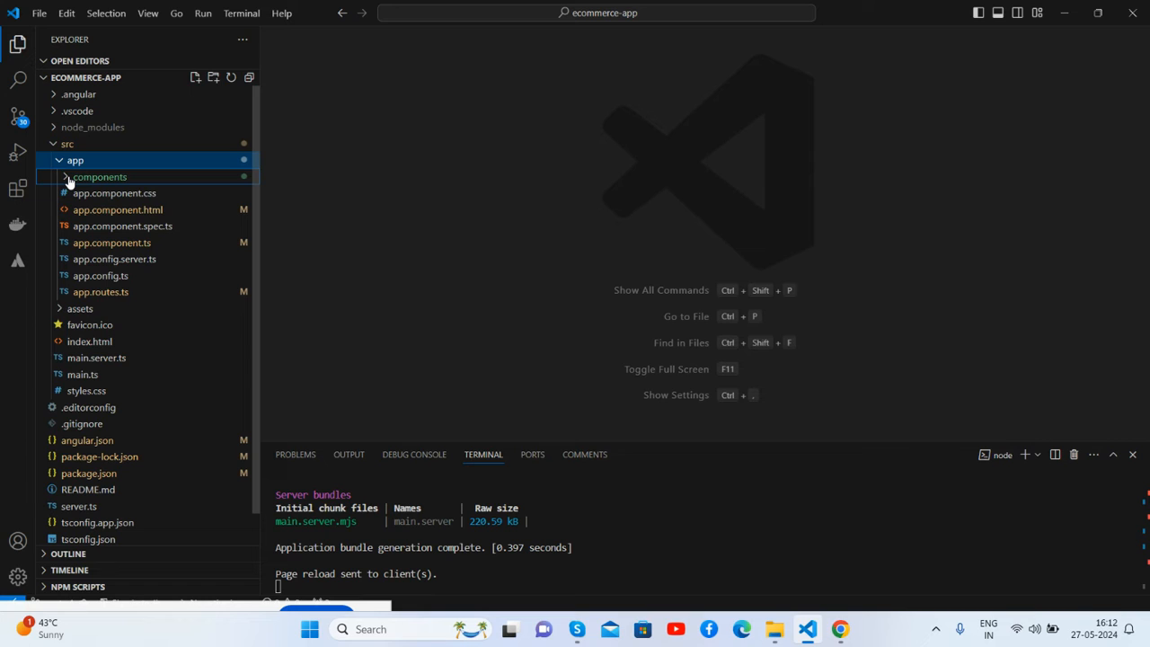
pyautogui.click(98, 177)
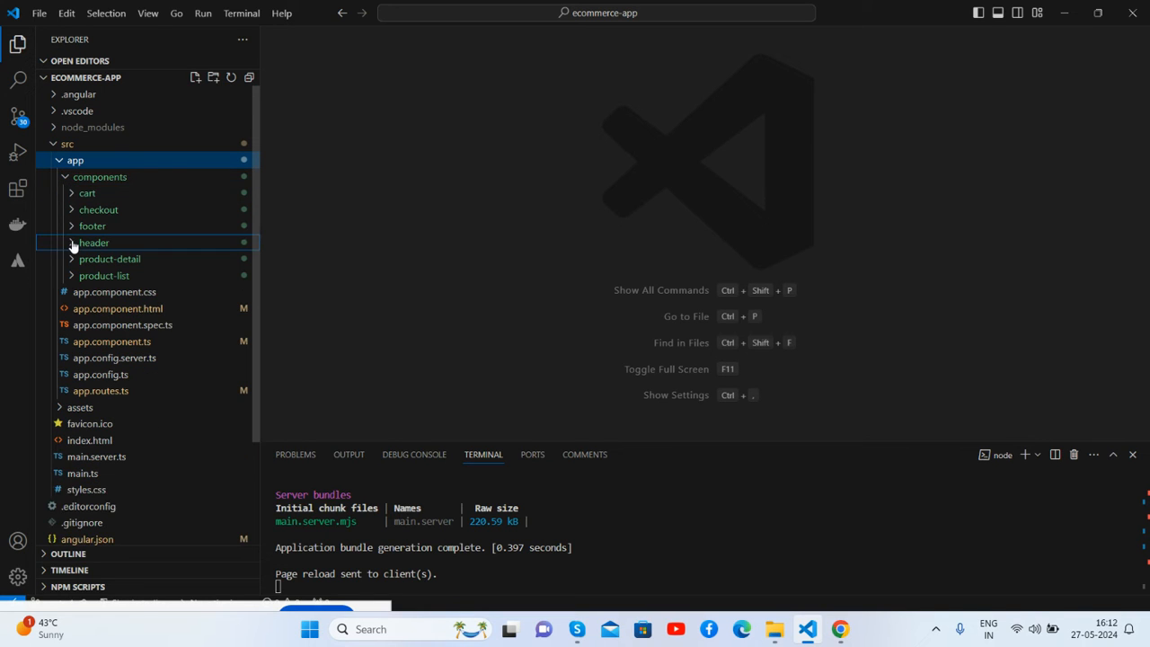
pyautogui.moveTo(93, 226)
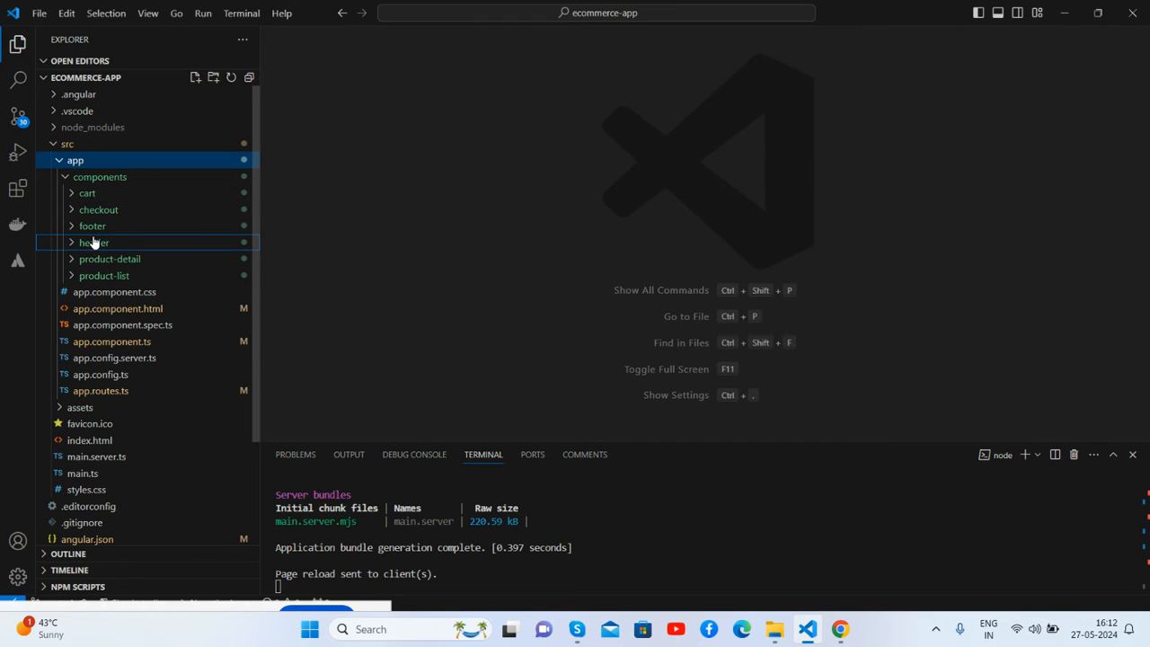
pyautogui.click(93, 241)
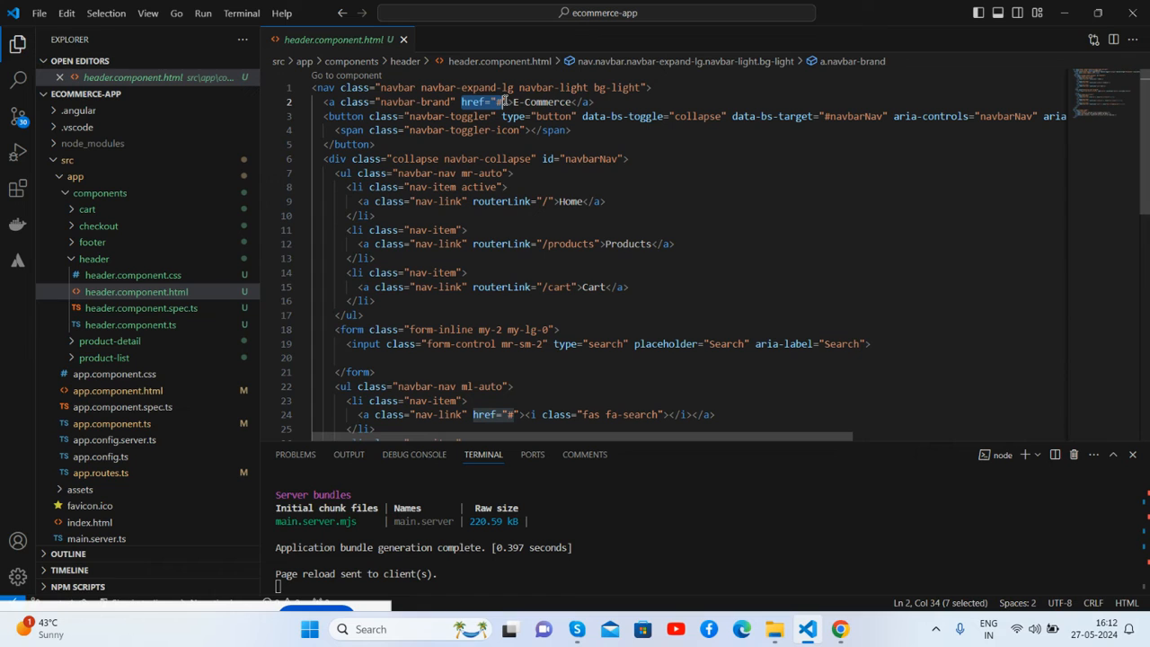
# Replace the brand anchor's href="#" with routerLink="/", save, and check the rebuilt store in the browser
pyautogui.press('Delete')
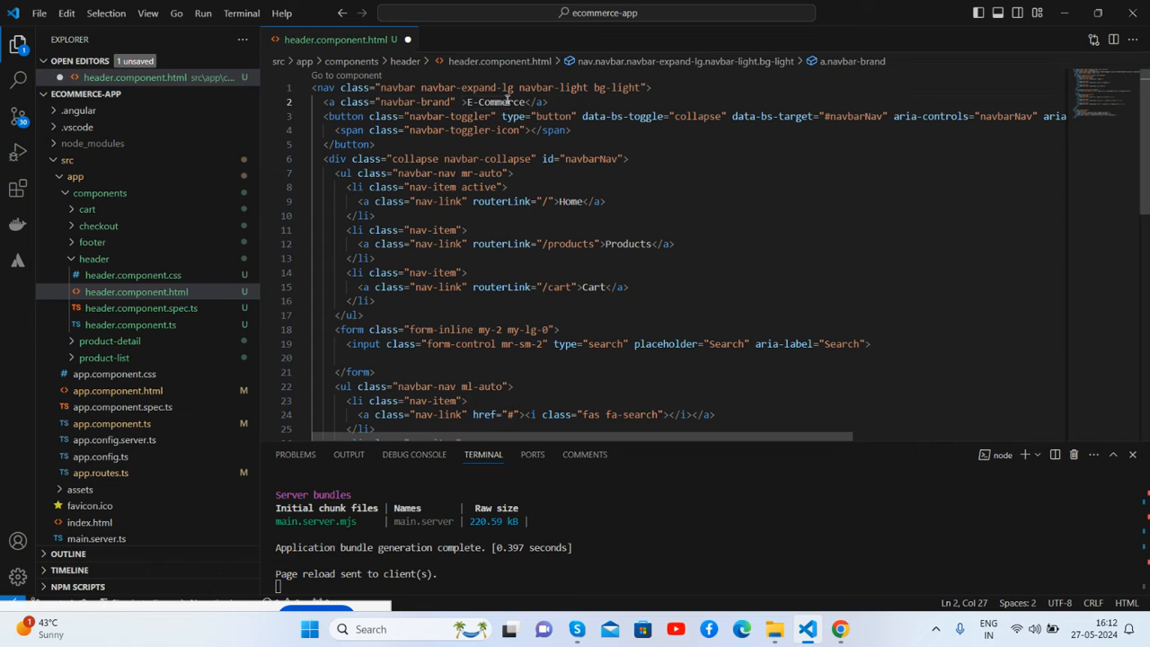
pyautogui.write('routerLink="/"')
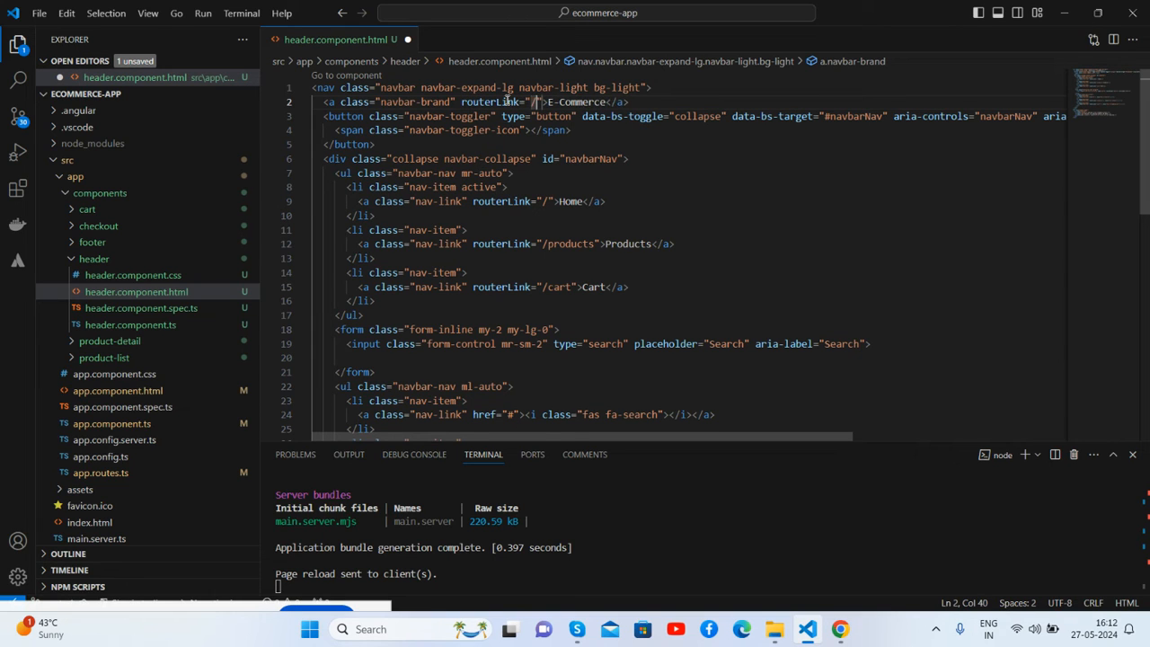
pyautogui.press('Ctrl+s')
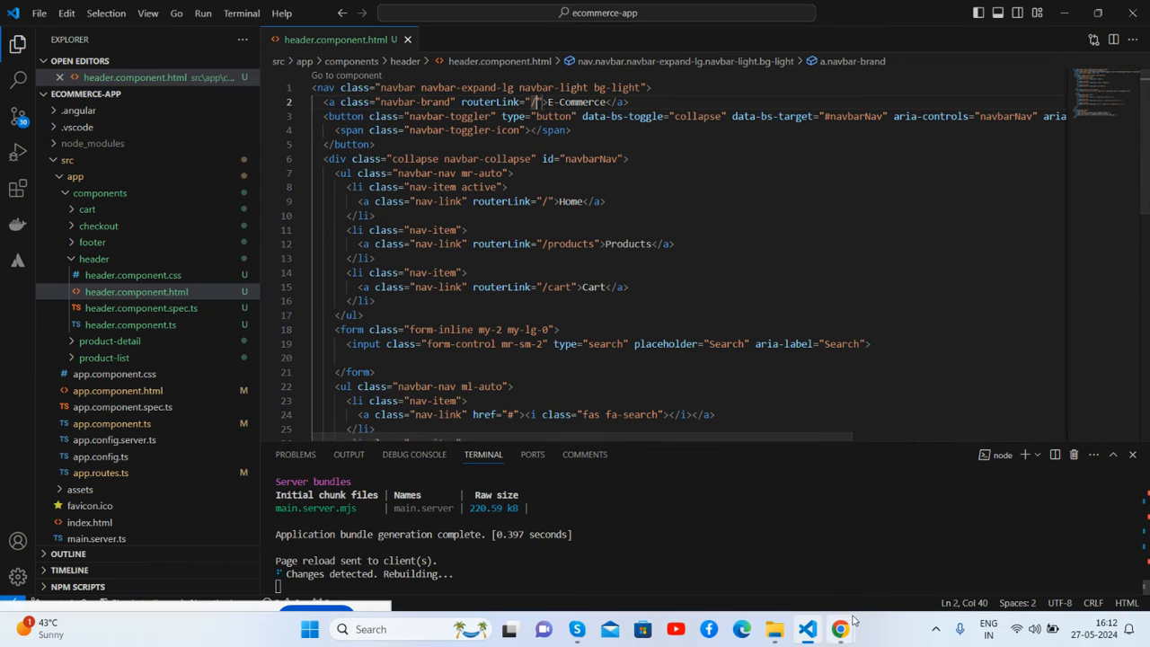
pyautogui.click(837, 625)
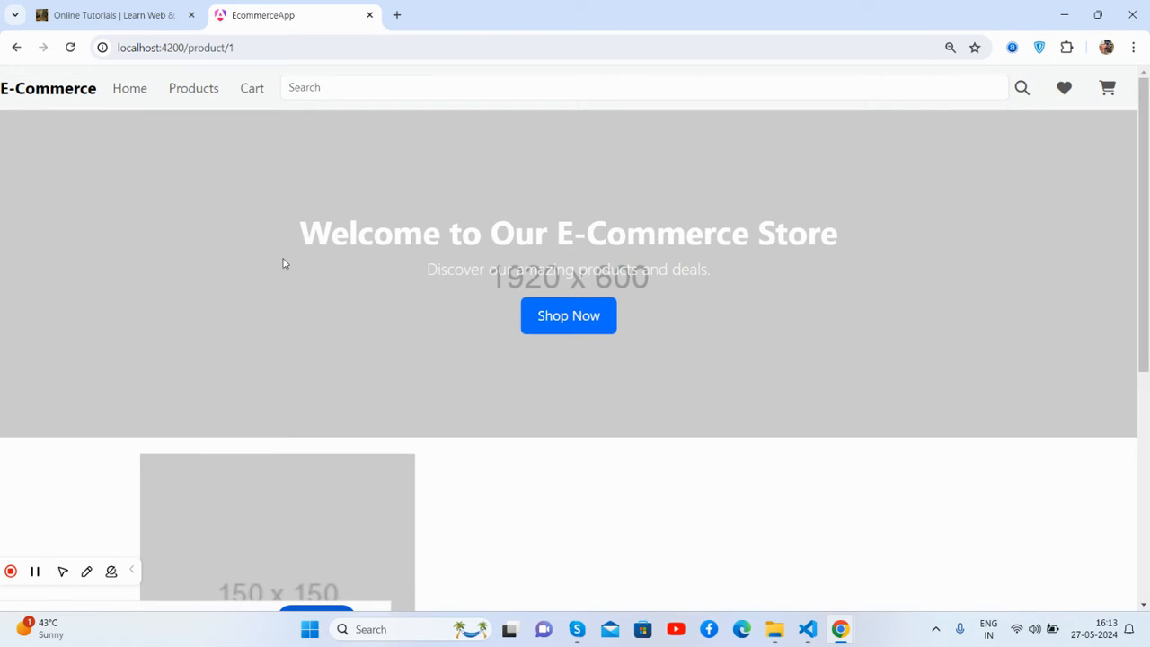
# View the cart page's product table and try Checkout before returning to the editor
pyautogui.click(251, 87)
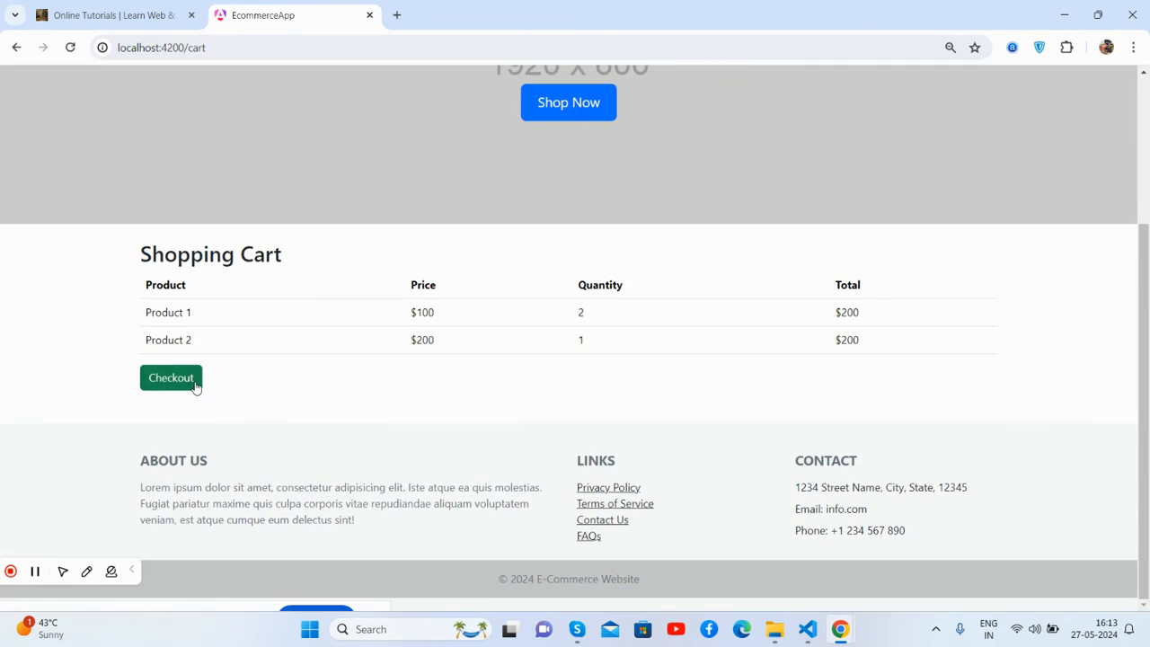
pyautogui.click(171, 377)
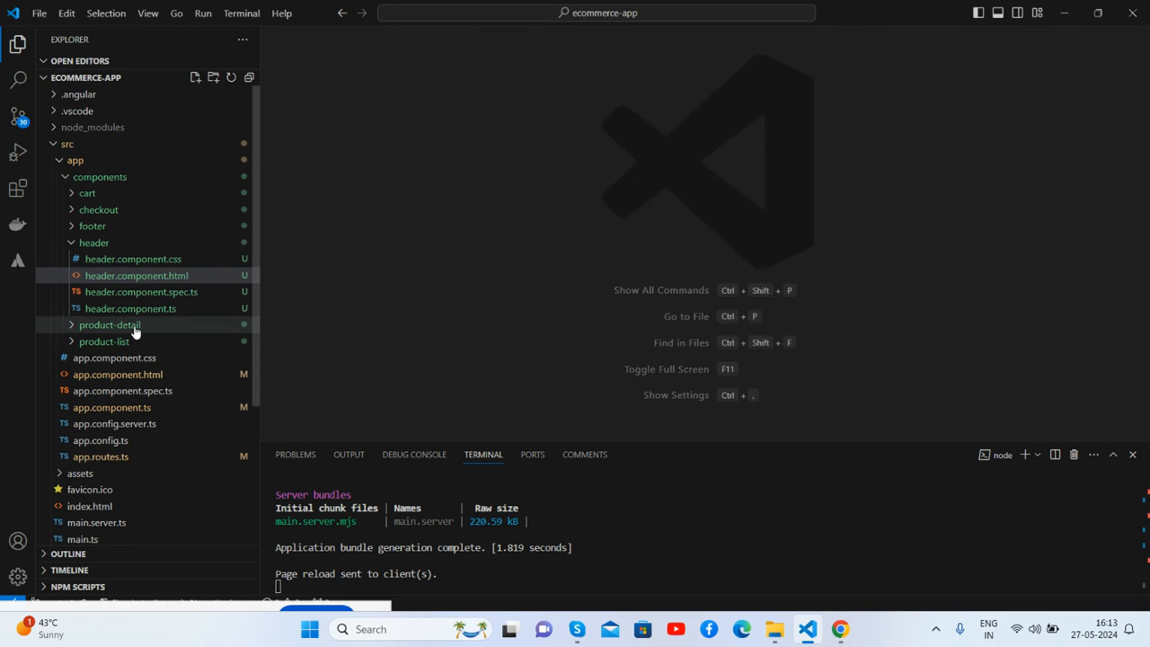
# Review footer.component.html and product-detail.component.html, glance at the app, then show product-list.component.html
pyautogui.click(93, 241)
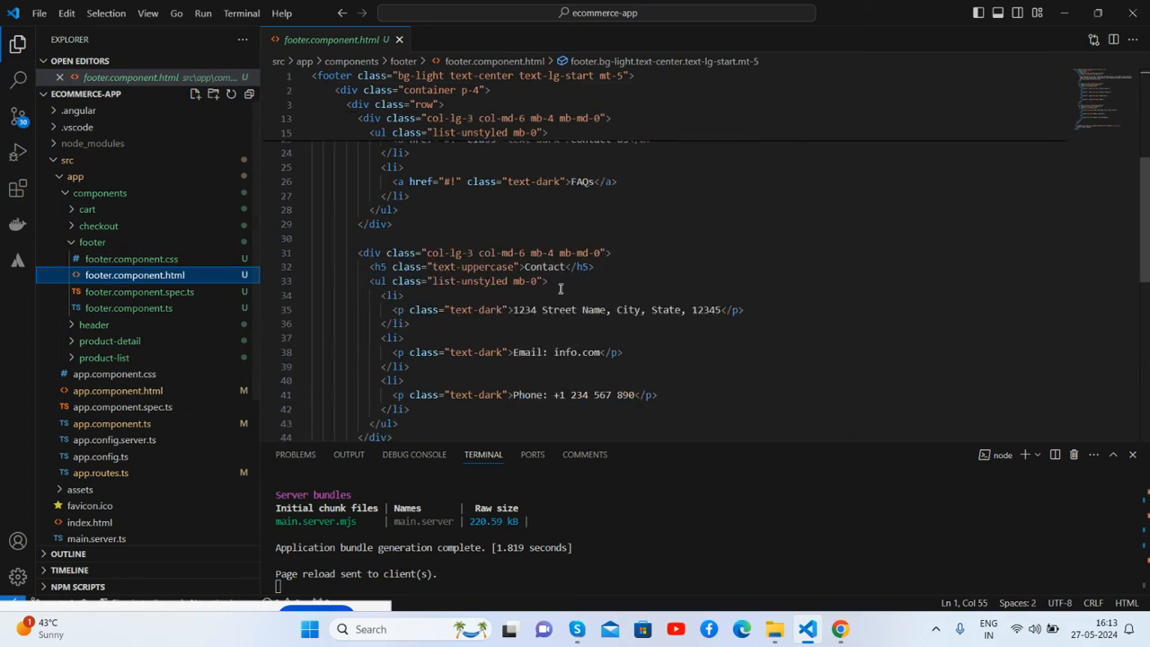
pyautogui.click(93, 259)
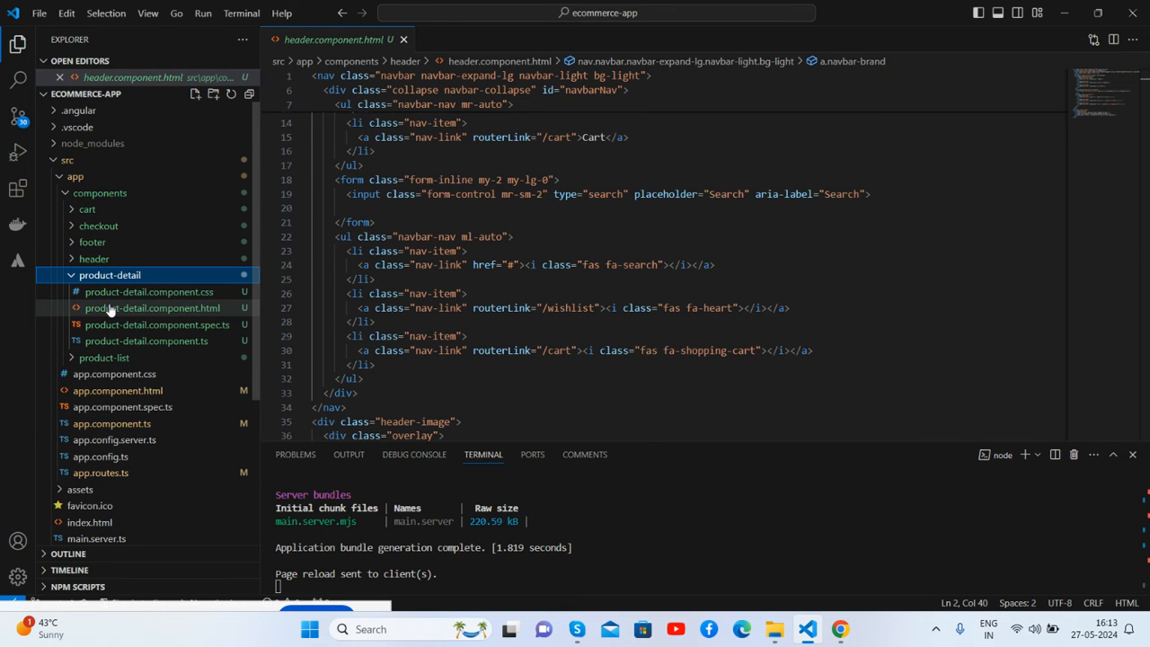
pyautogui.click(151, 307)
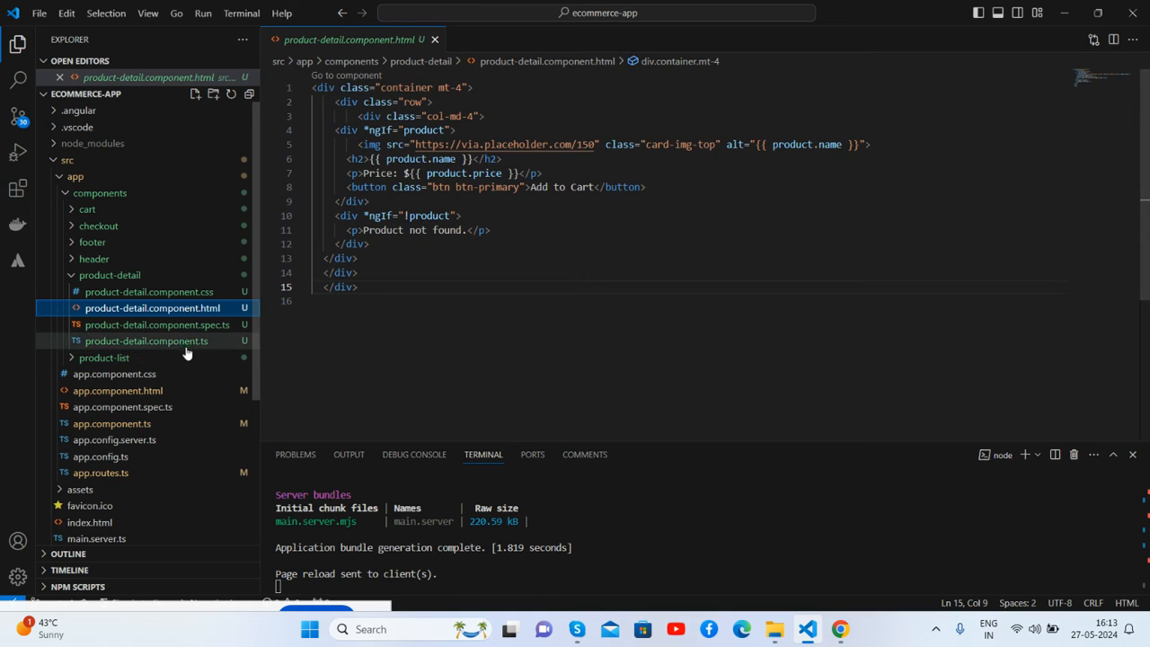
pyautogui.click(145, 341)
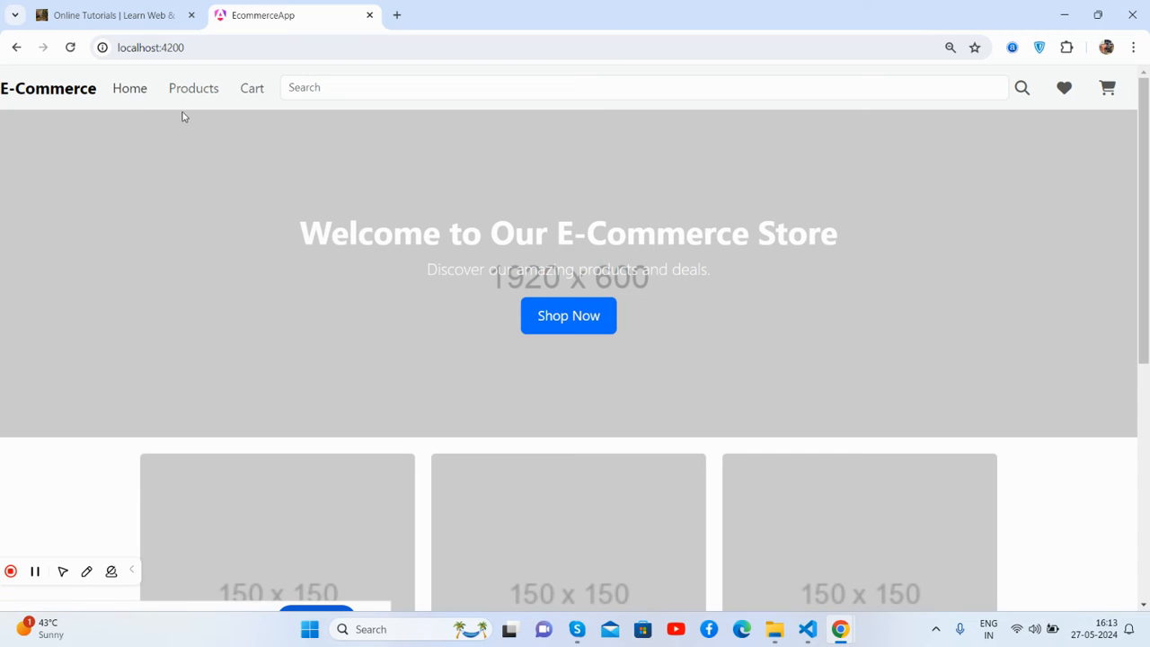
pyautogui.click(195, 86)
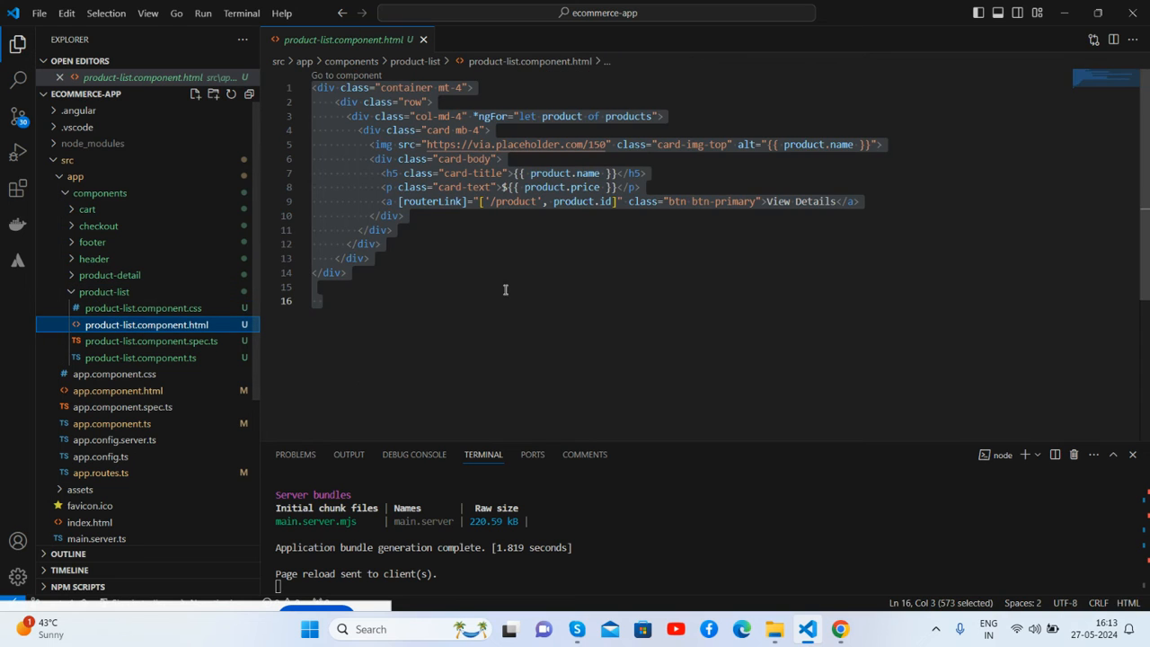
# Review the products array in product-list.component.ts, then show product-detail.component.ts with its route-based lookup
pyautogui.click(142, 358)
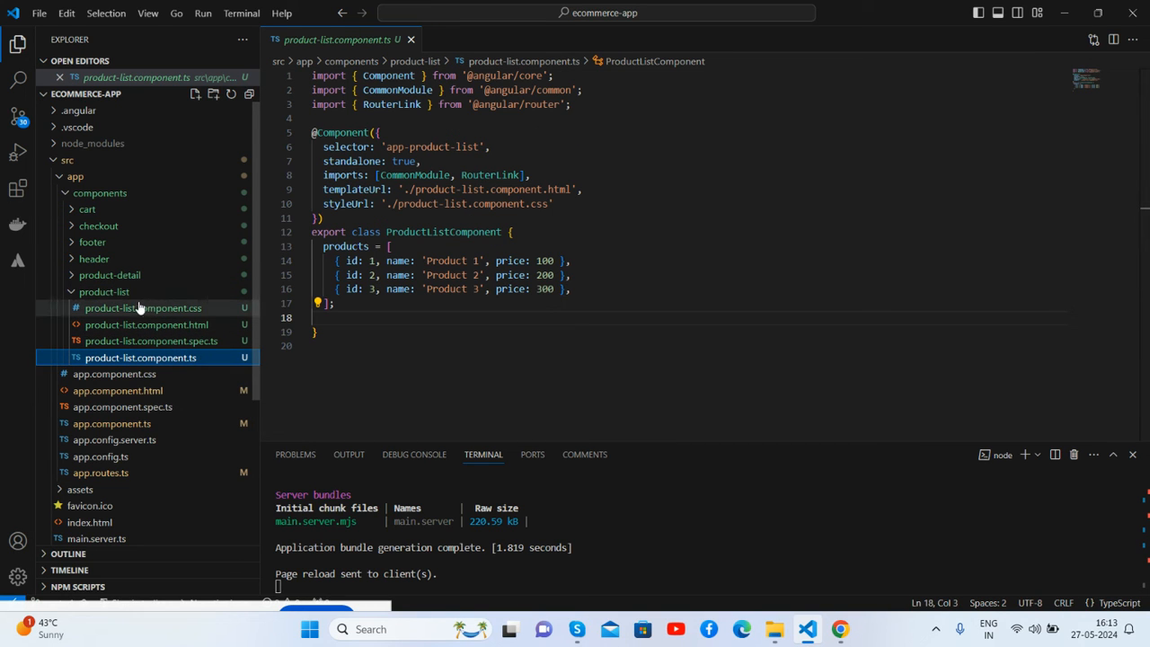
pyautogui.click(105, 291)
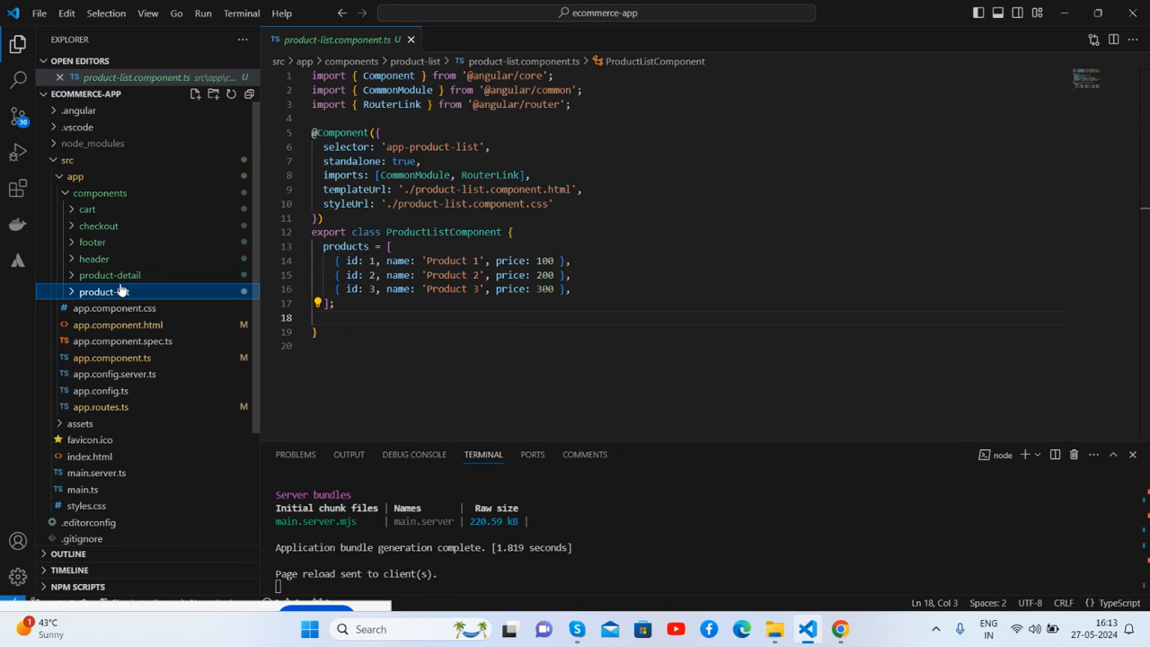
pyautogui.click(146, 341)
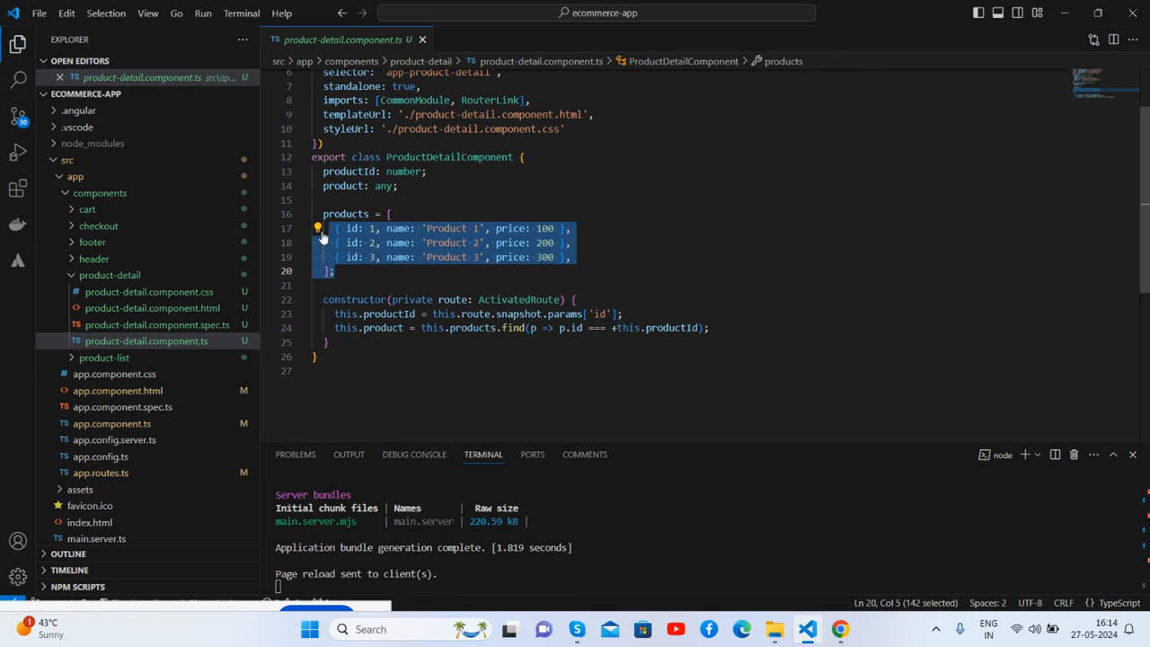
pyautogui.moveTo(282, 259)
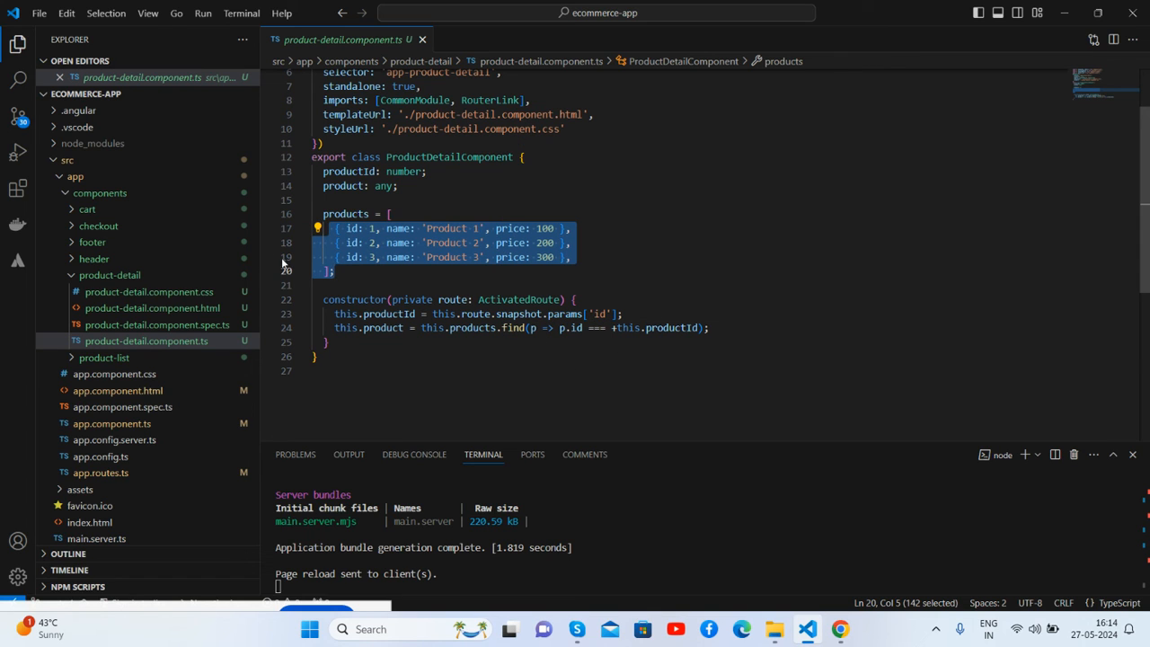
pyautogui.moveTo(842, 624)
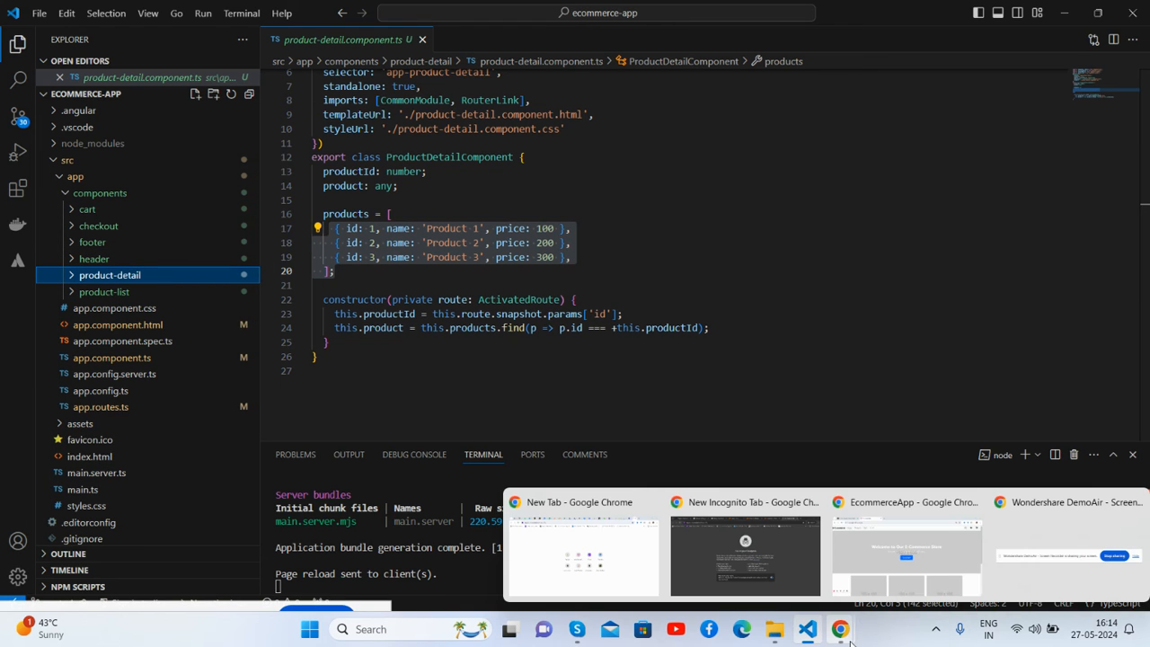
# Look at the store's /products page, then move to the Therichpost blog tab
pyautogui.click(906, 555)
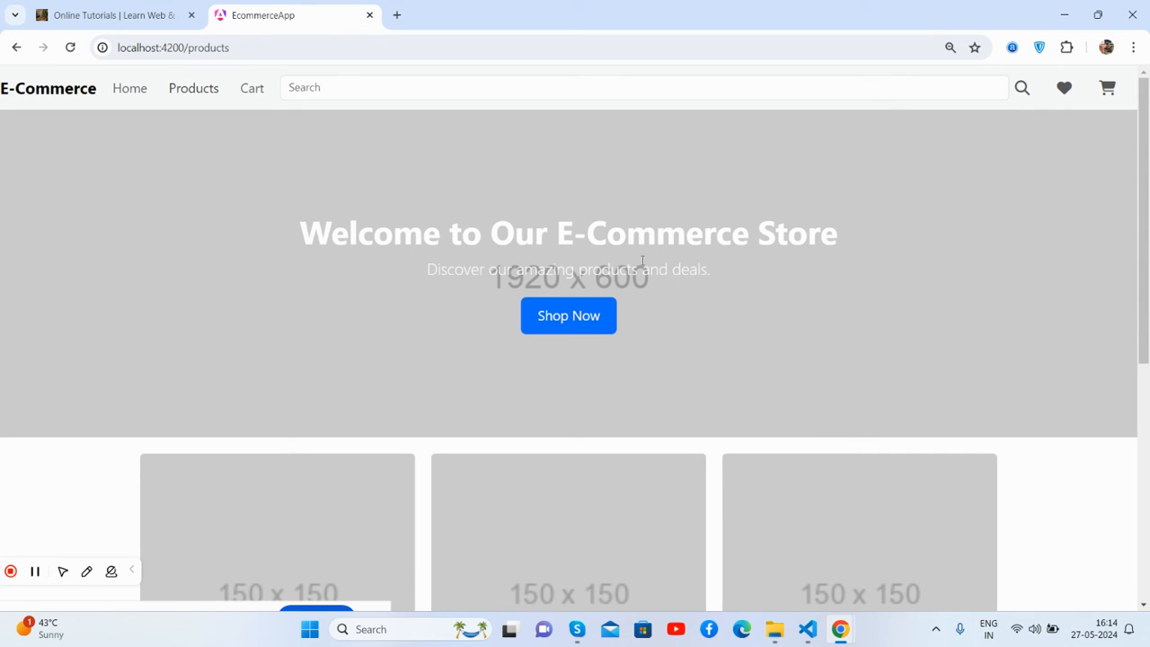
pyautogui.moveTo(650, 262)
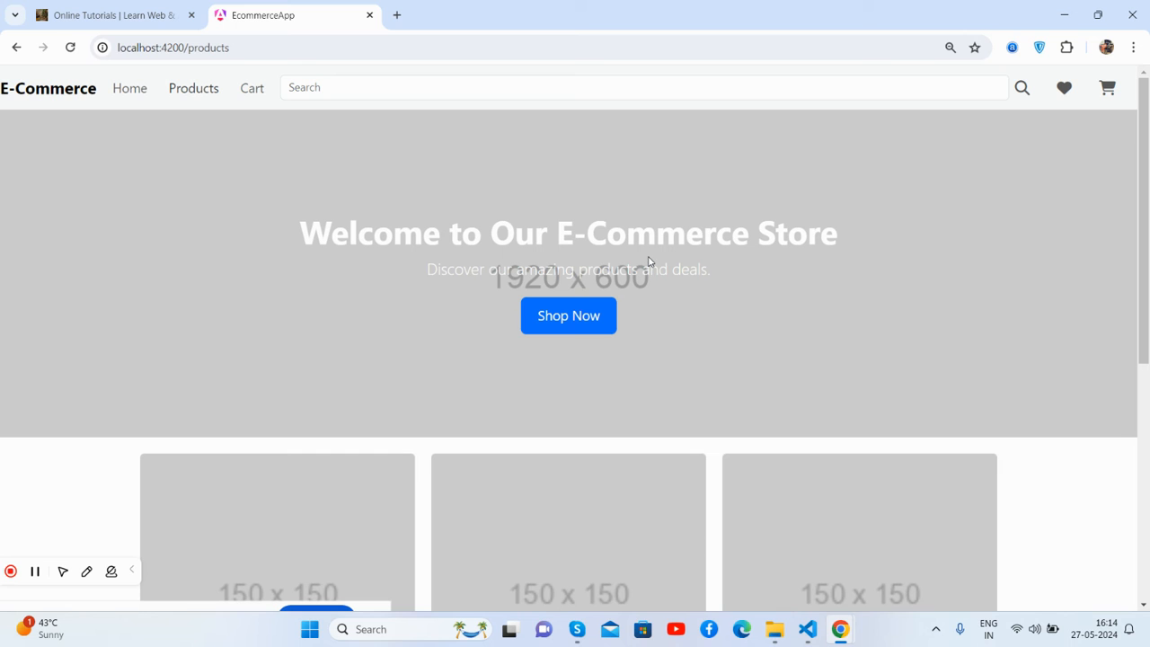
pyautogui.click(117, 15)
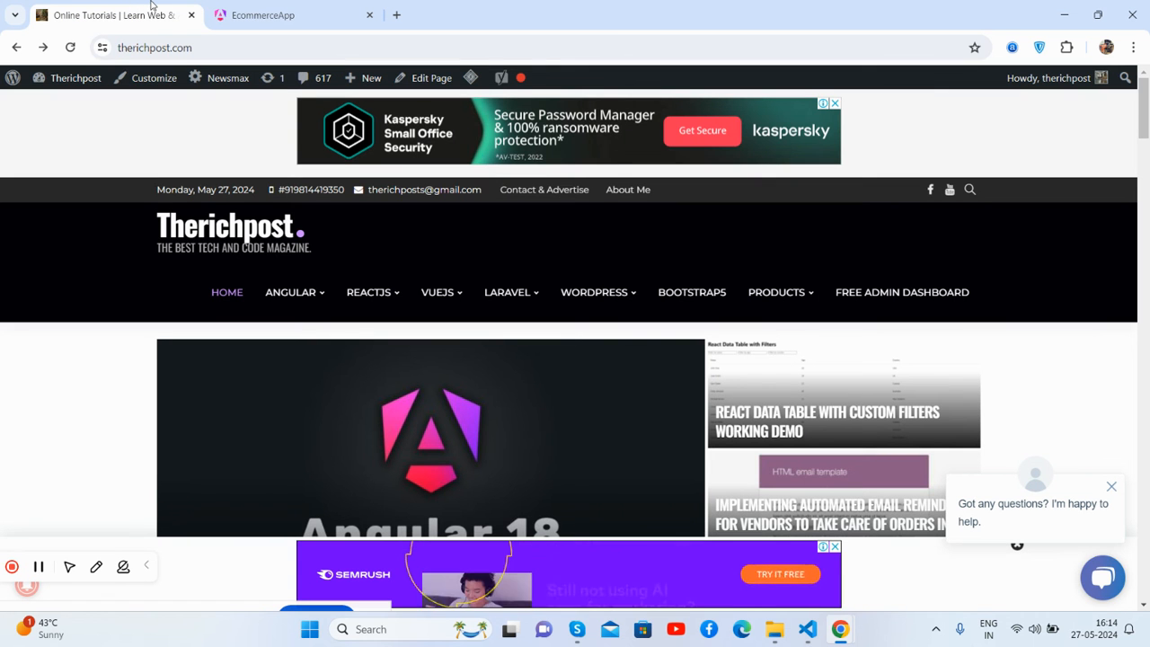
# Browse Therichpost's home and Contact & Advertise pages, dismissing the ad, then return to the store's products tab
pyautogui.scroll(-3)
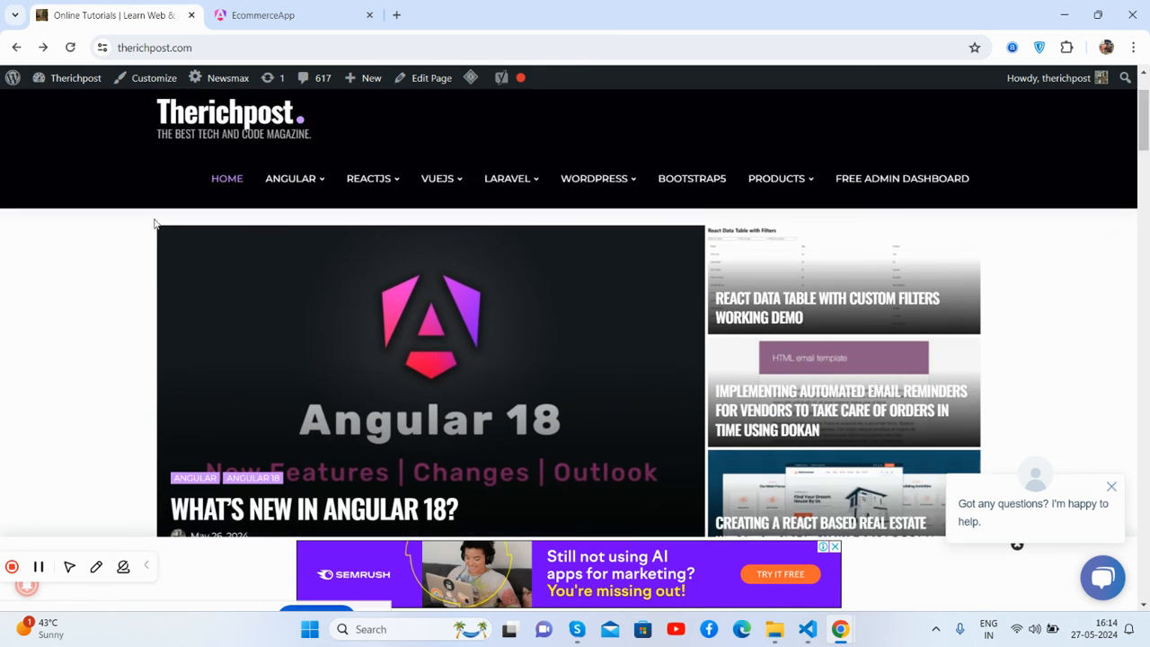
pyautogui.click(543, 191)
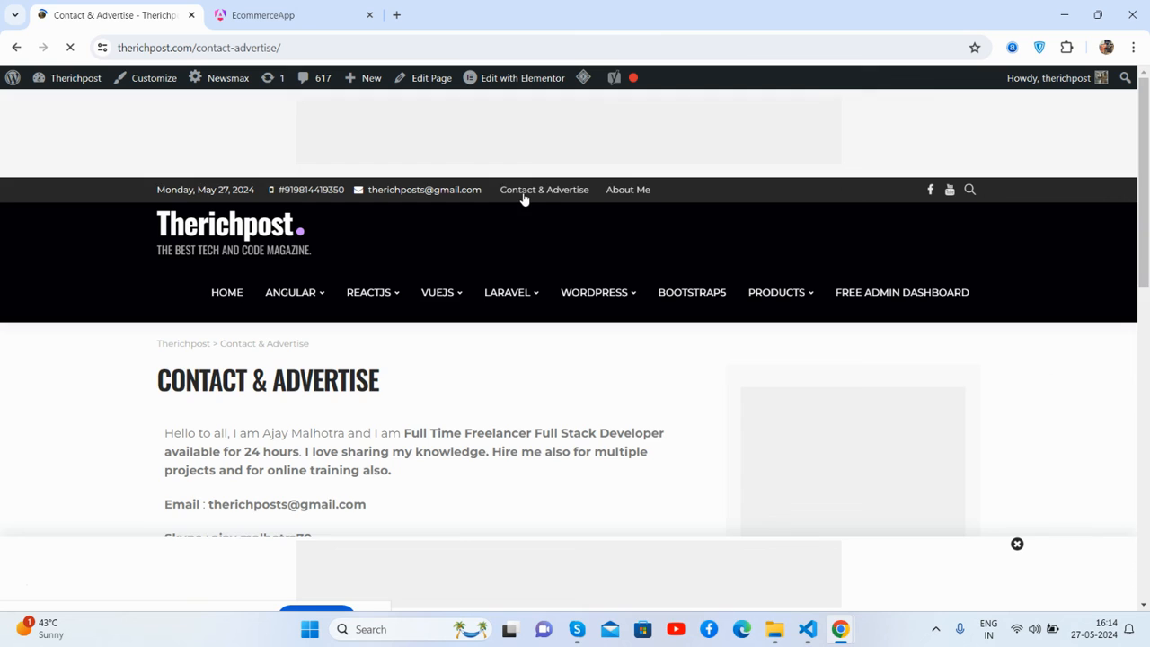
pyautogui.scroll(-3)
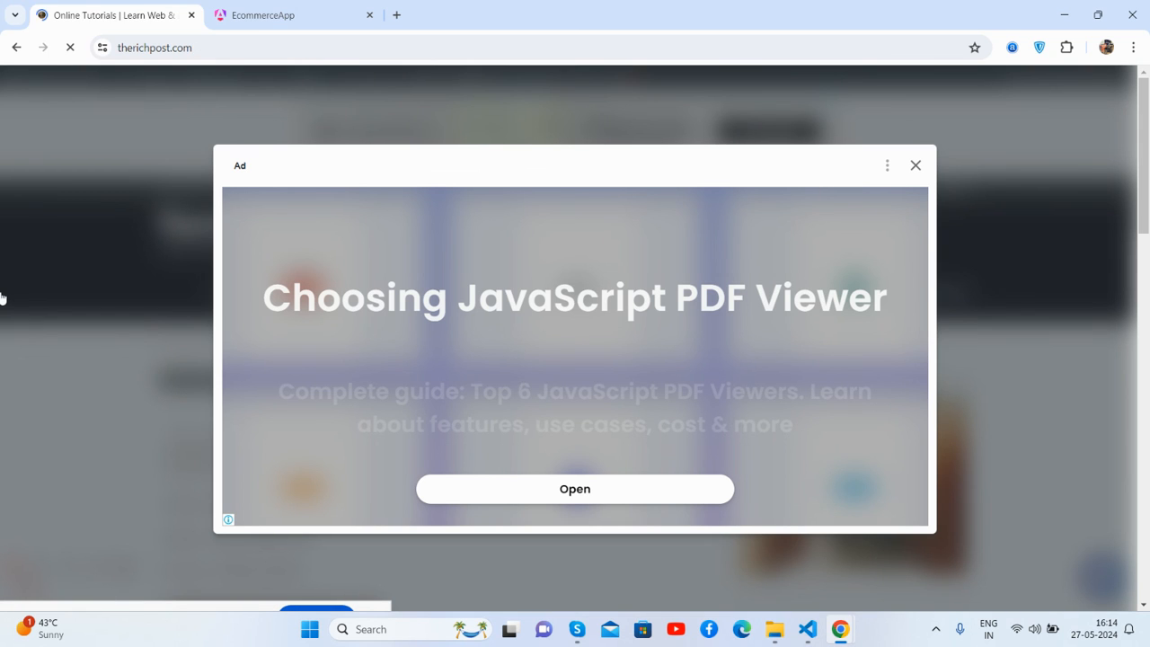
pyautogui.click(917, 165)
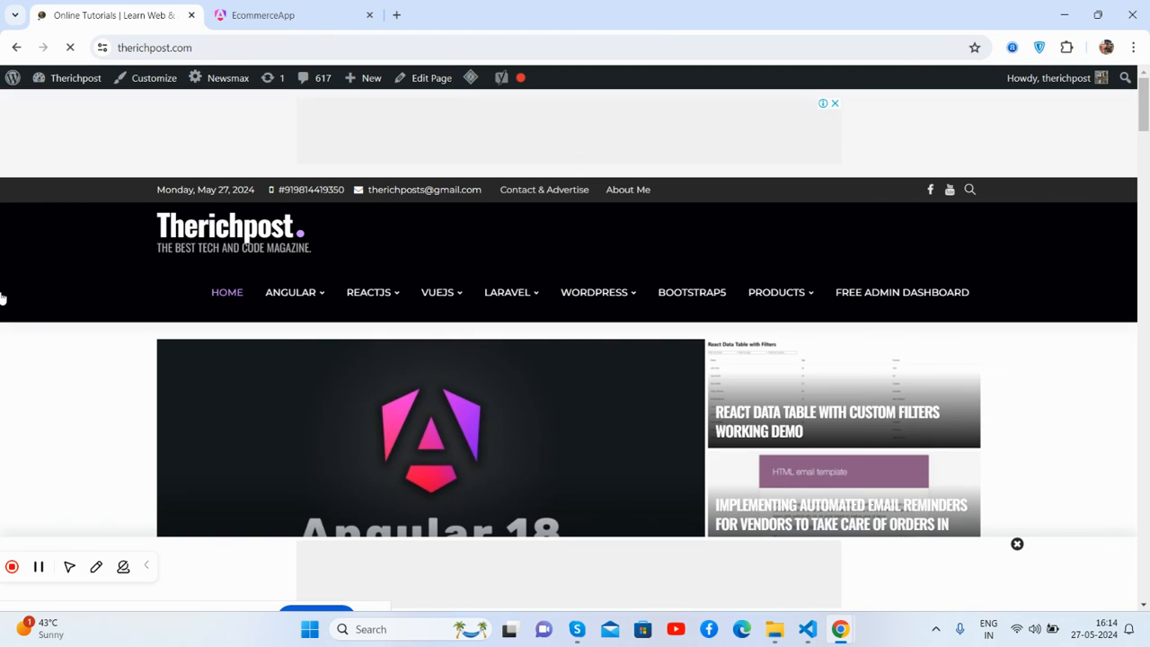
pyautogui.scroll(-3)
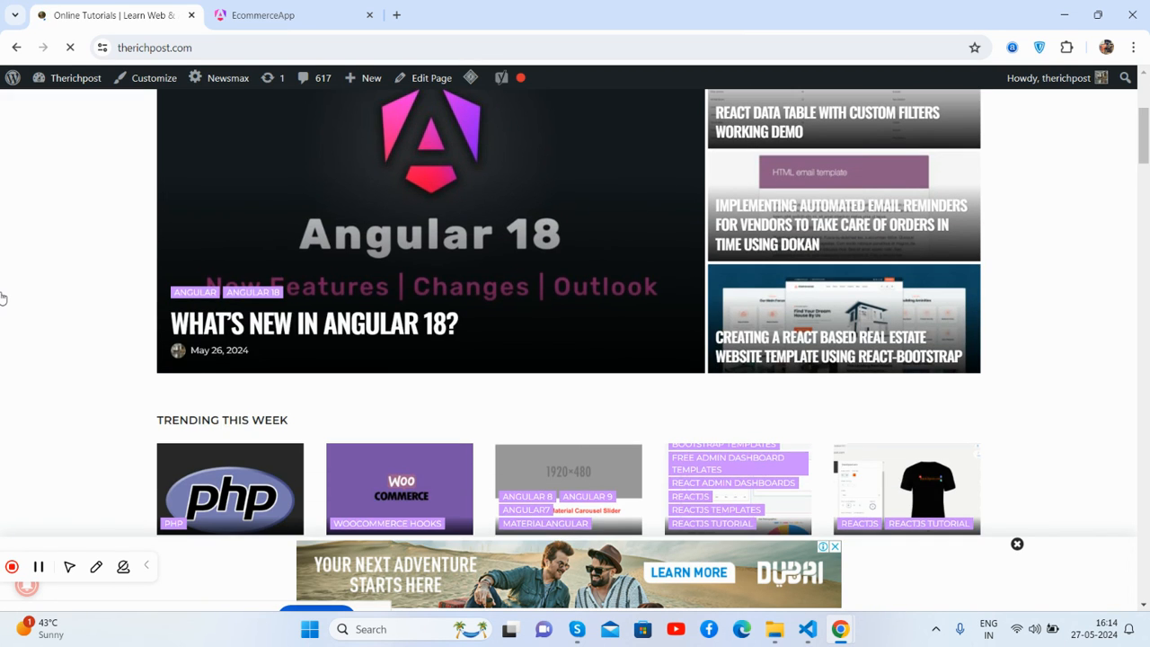
pyautogui.click(278, 15)
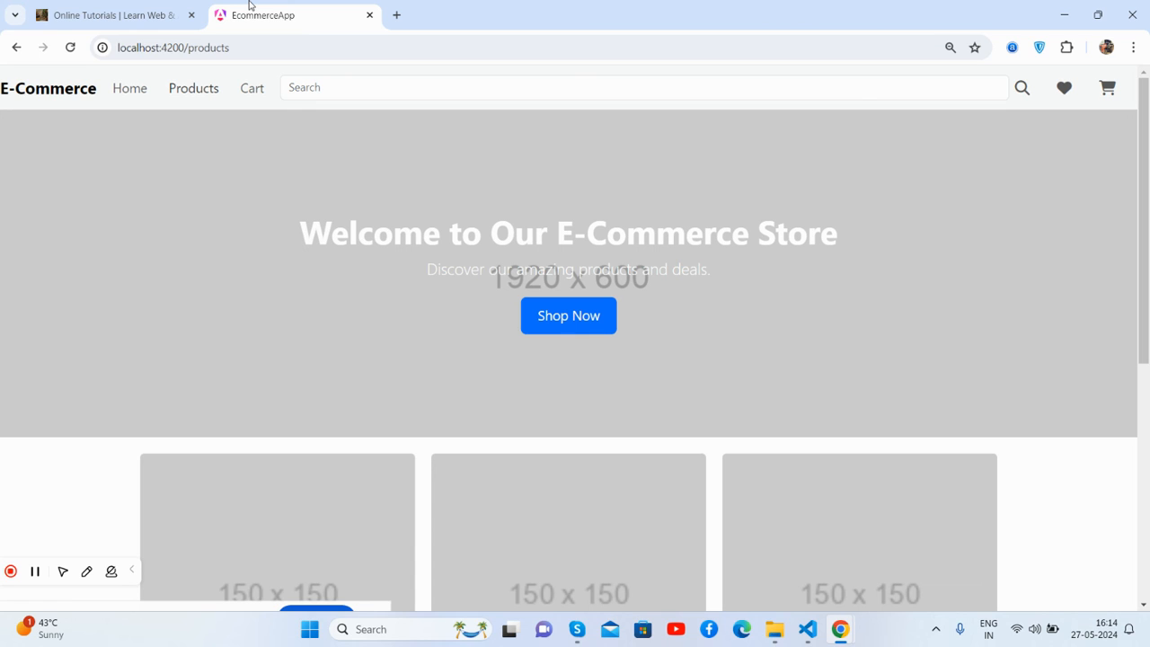
pyautogui.moveTo(255, 259)
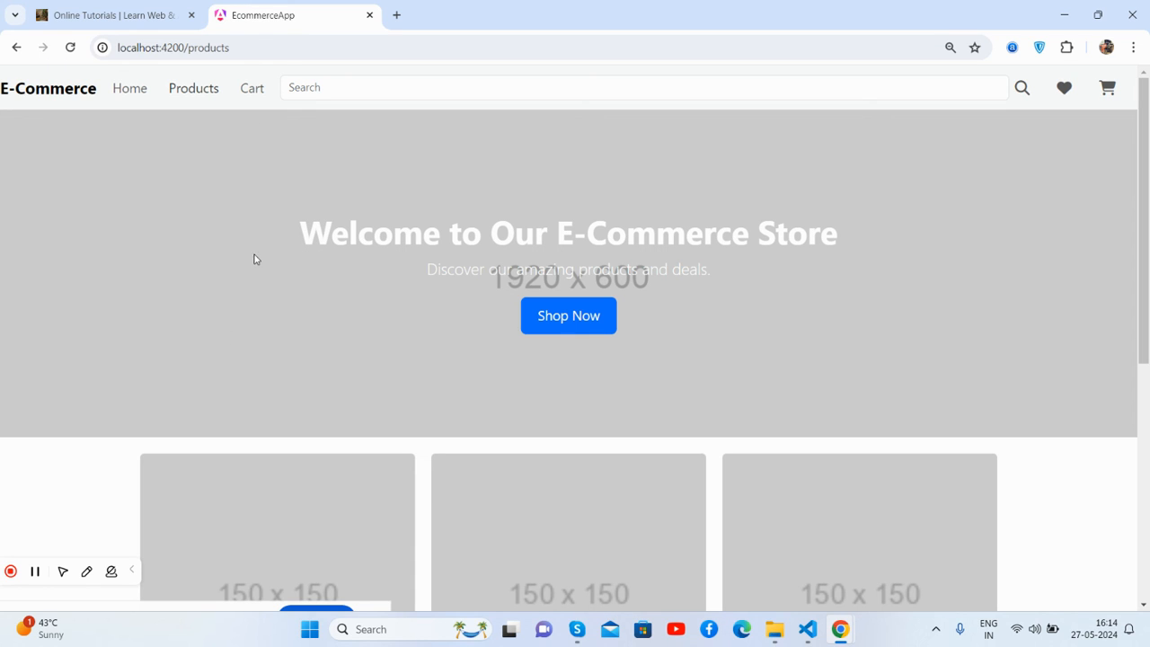